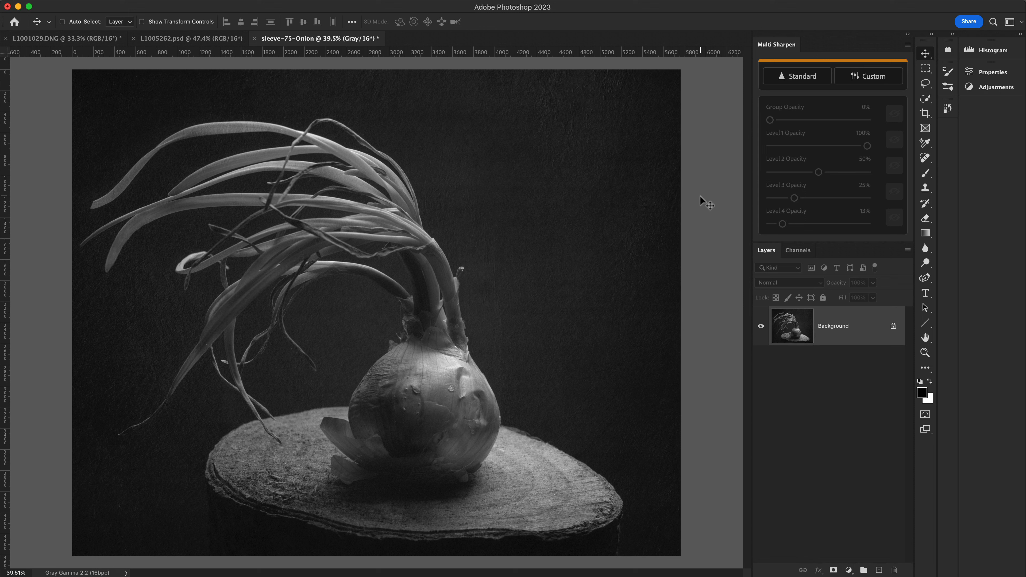
mouse_move(706, 198)
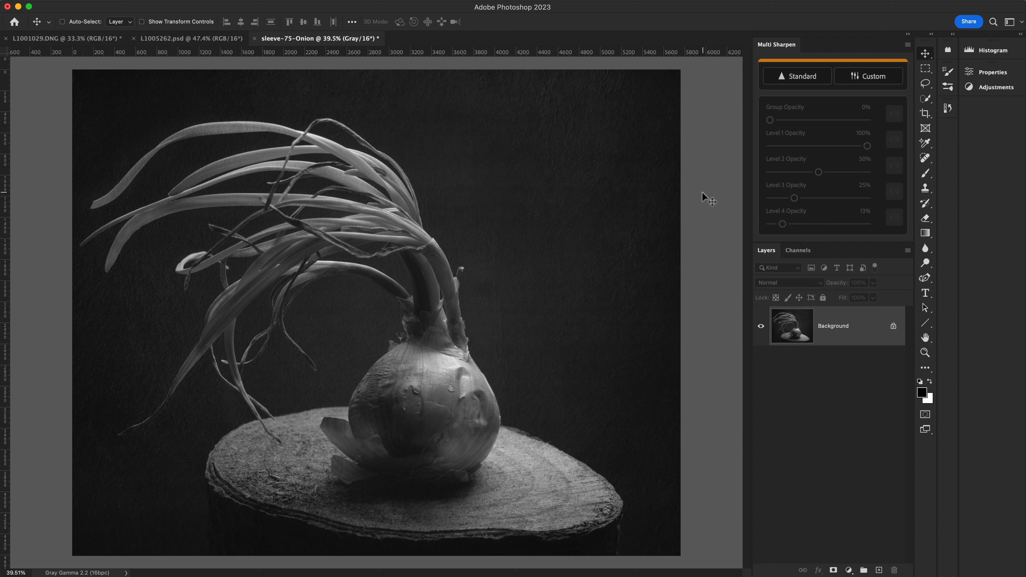
mouse_move(774, 124)
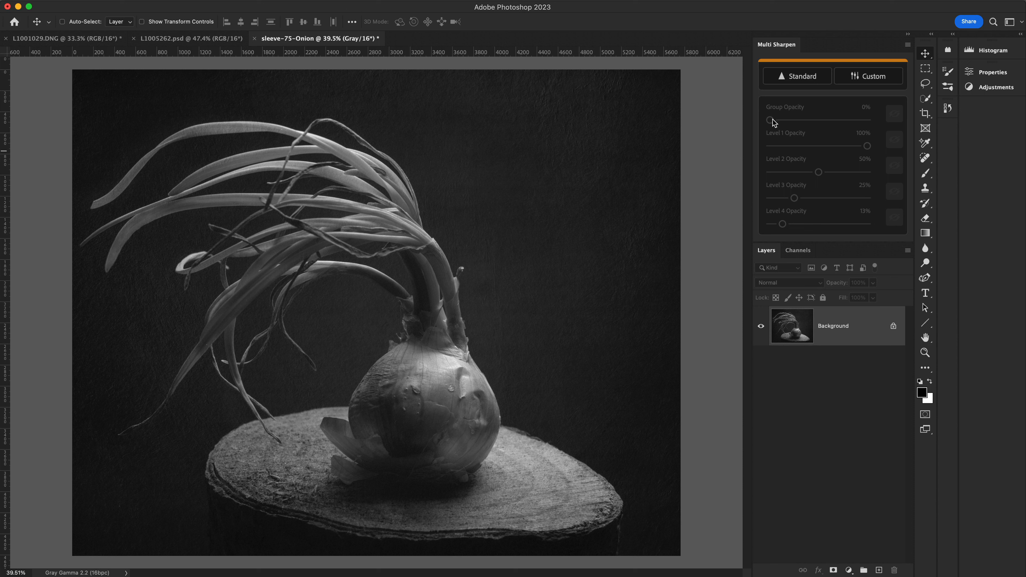
mouse_move(796, 86)
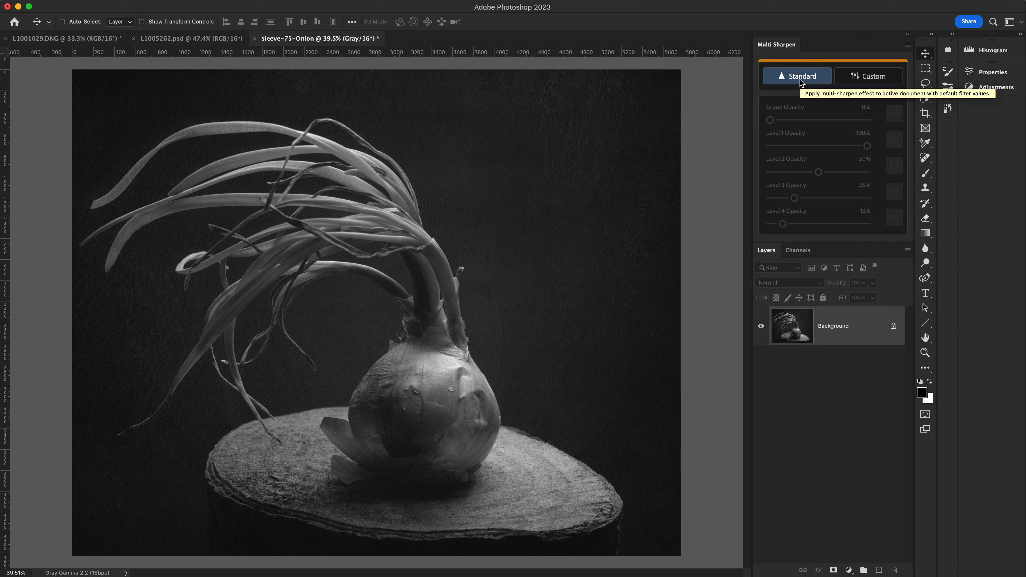
Step: Apply the Standard Multi Sharpen effect, then hide and re-show the group to compare
click(797, 76)
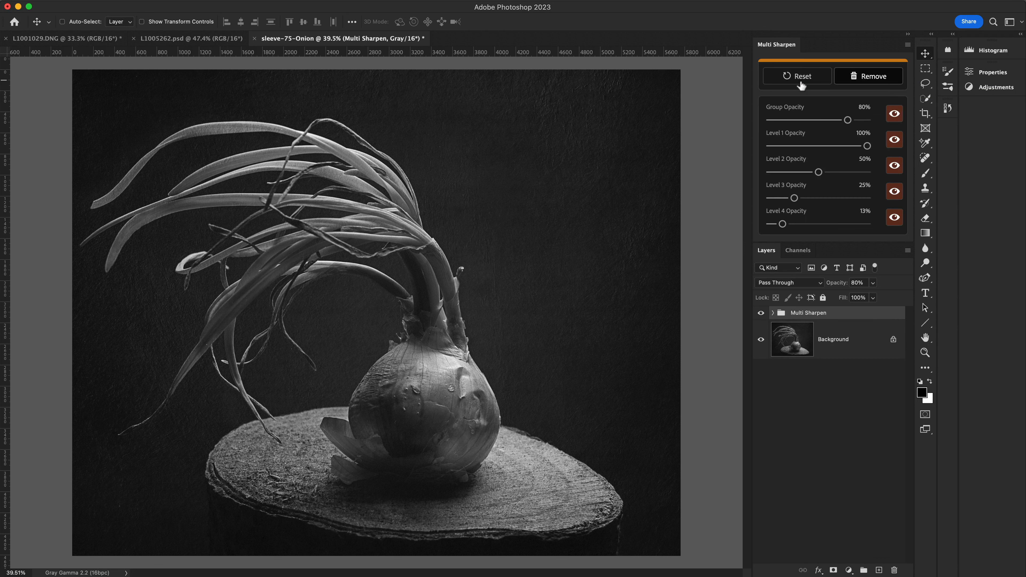
mouse_move(800, 88)
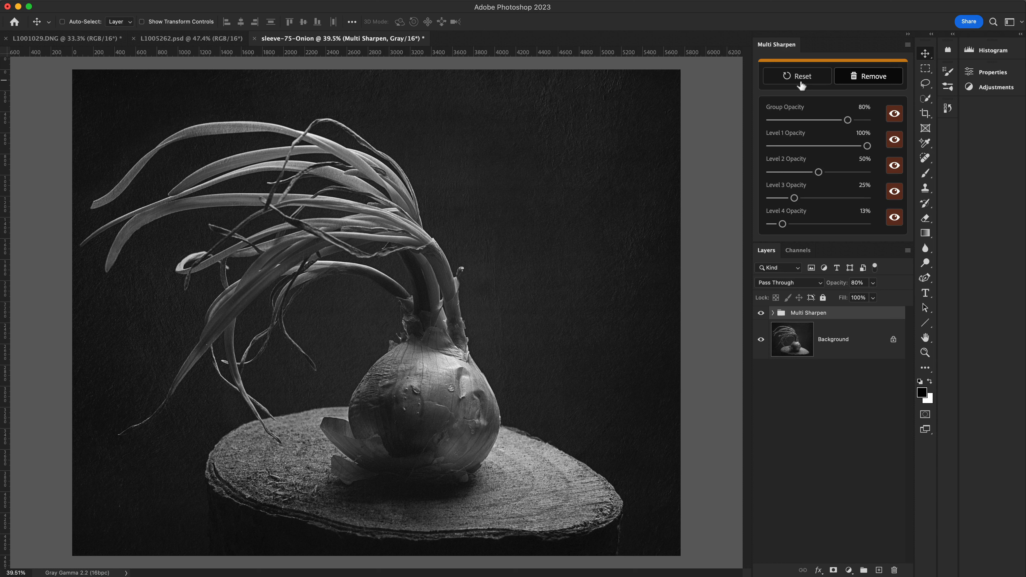
mouse_move(765, 143)
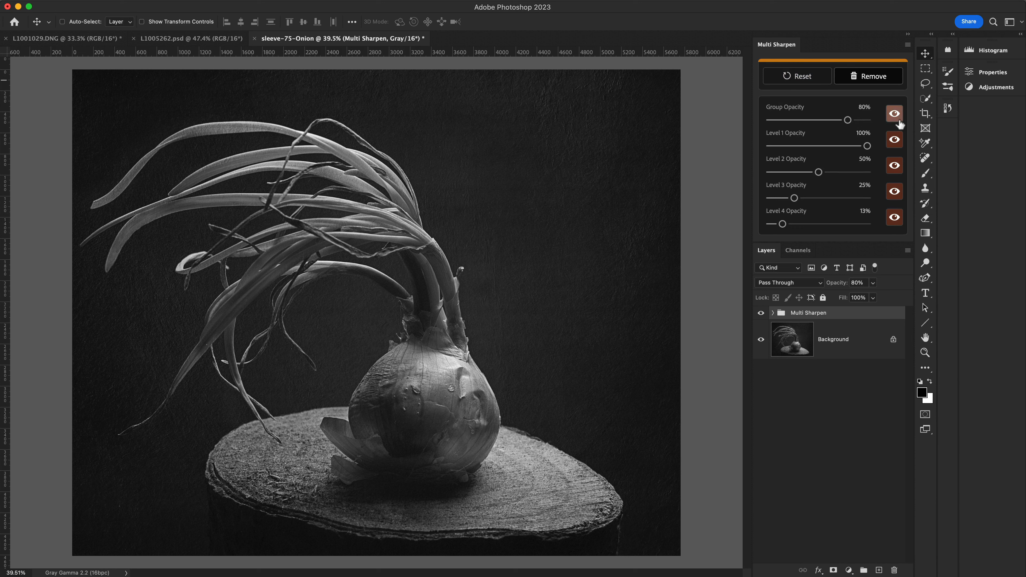
click(894, 113)
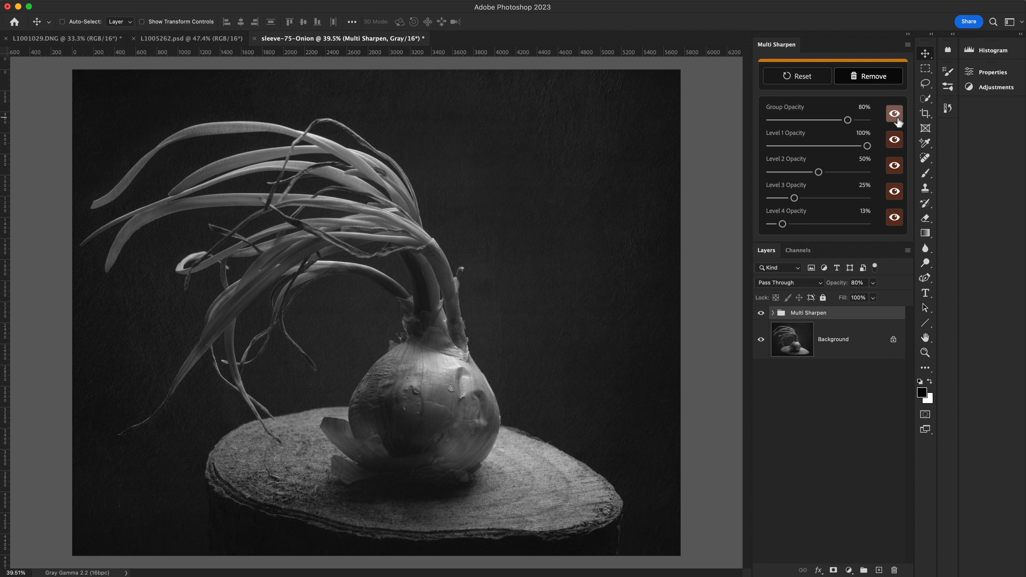
click(893, 114)
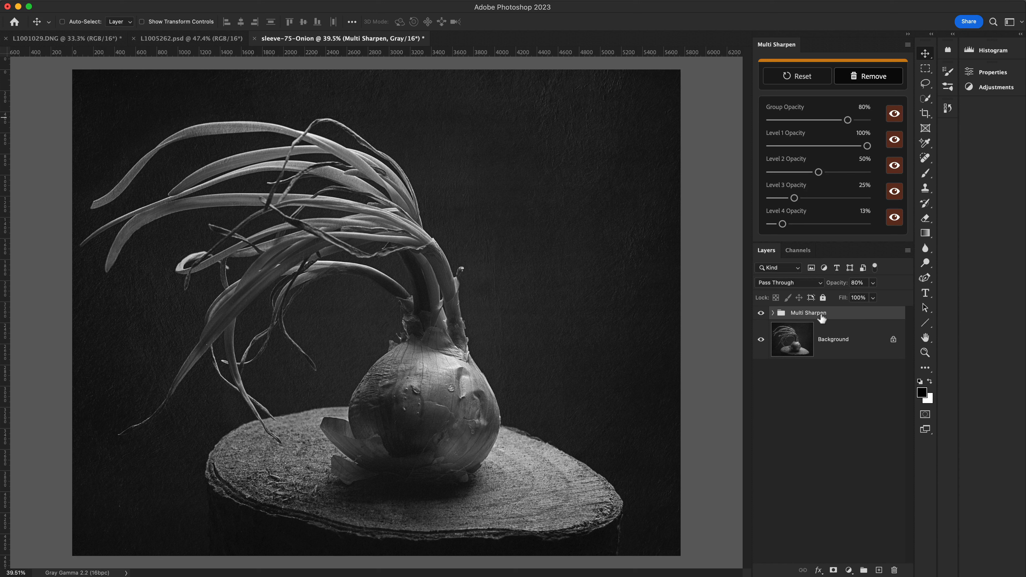
mouse_move(777, 332)
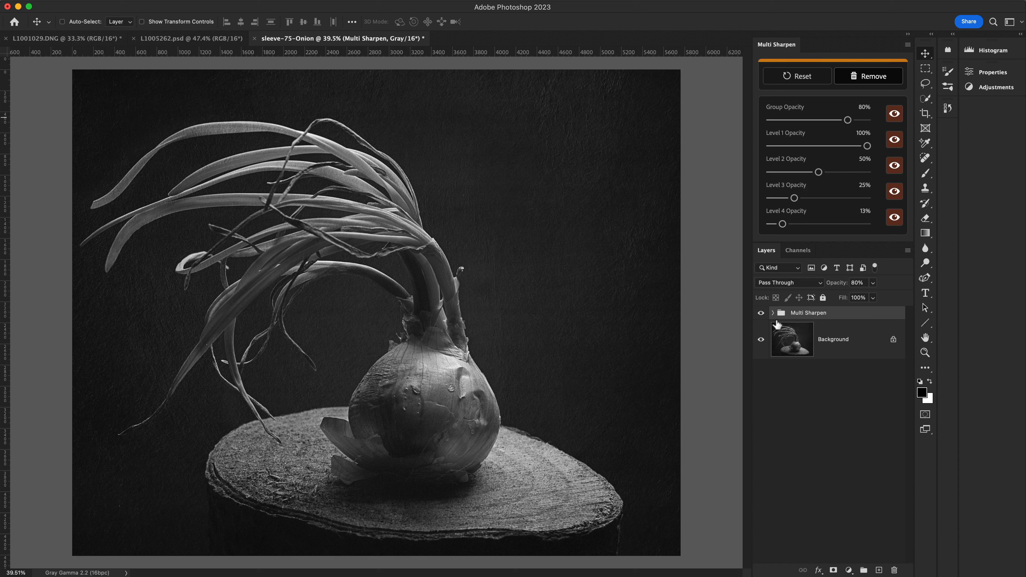
click(773, 313)
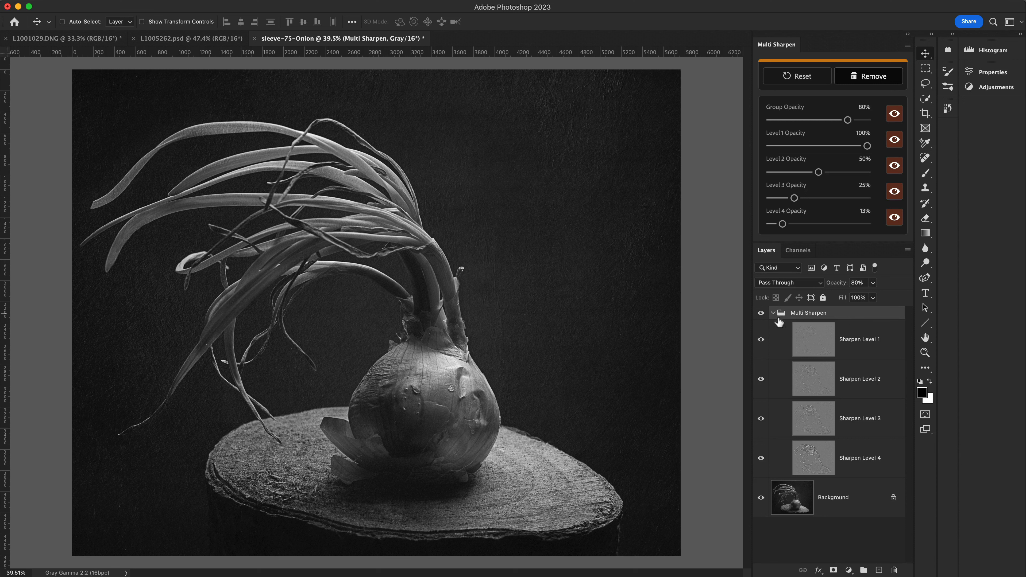
mouse_move(816, 416)
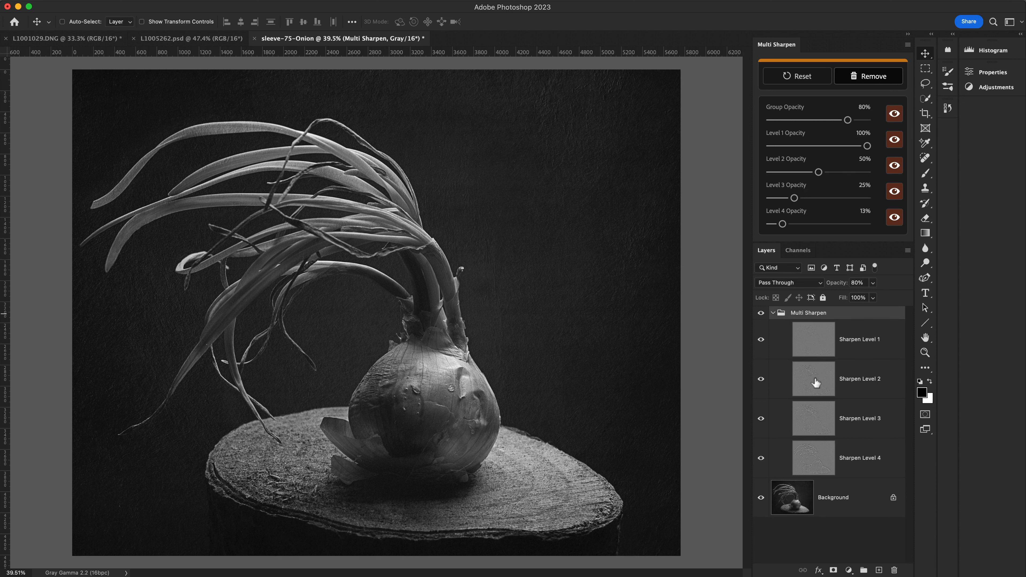
click(773, 313)
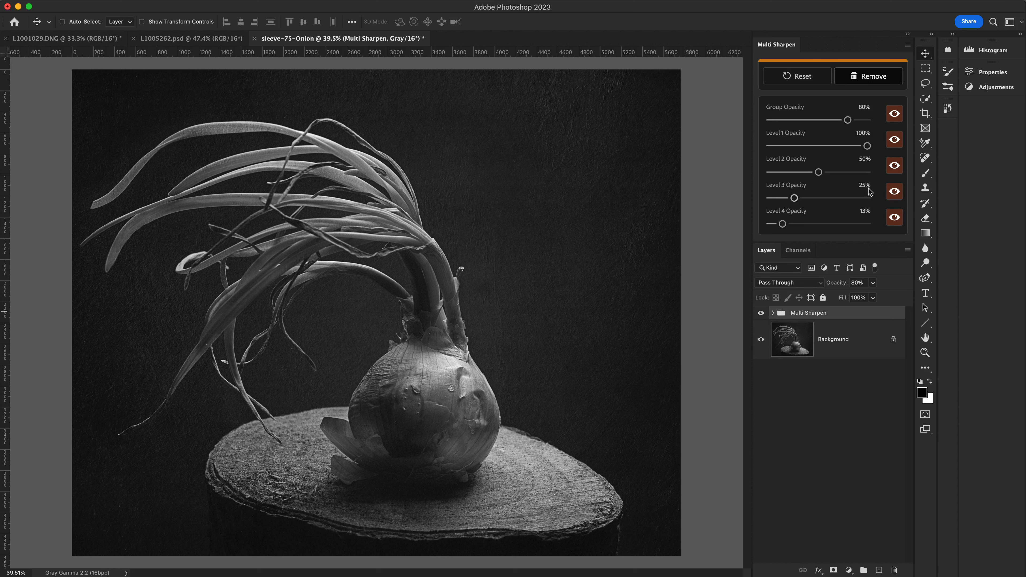
click(893, 139)
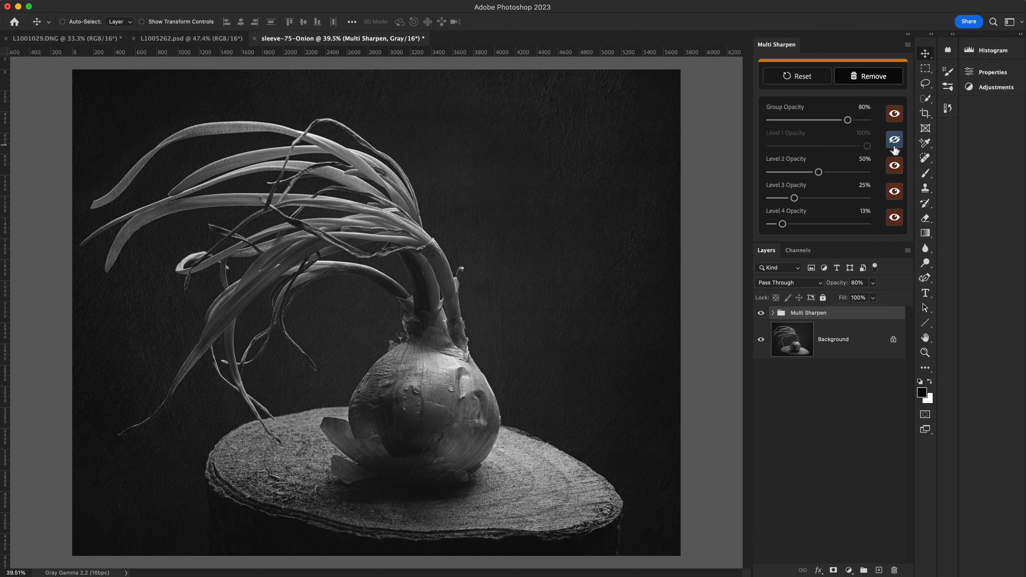
click(894, 139)
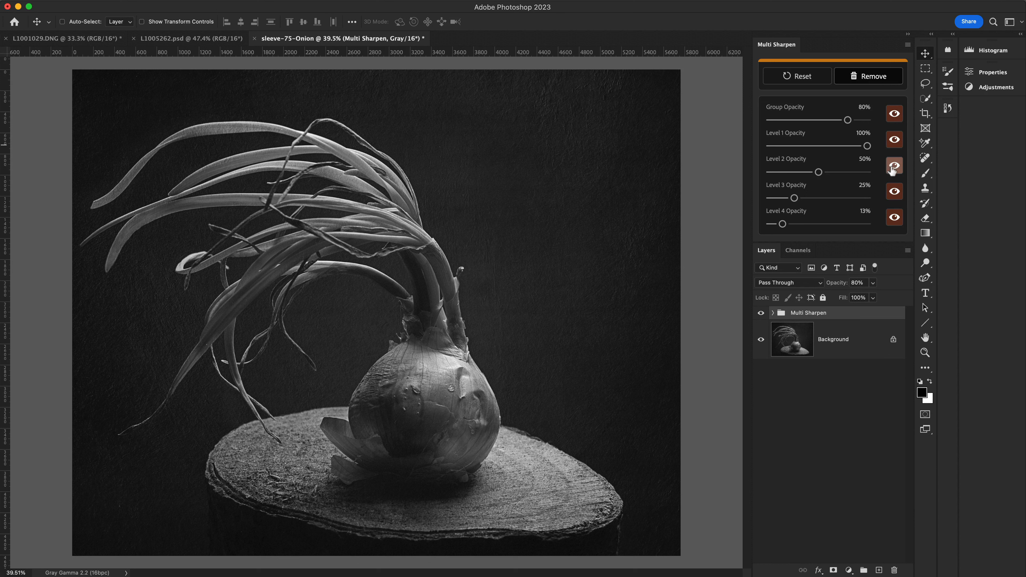
click(894, 166)
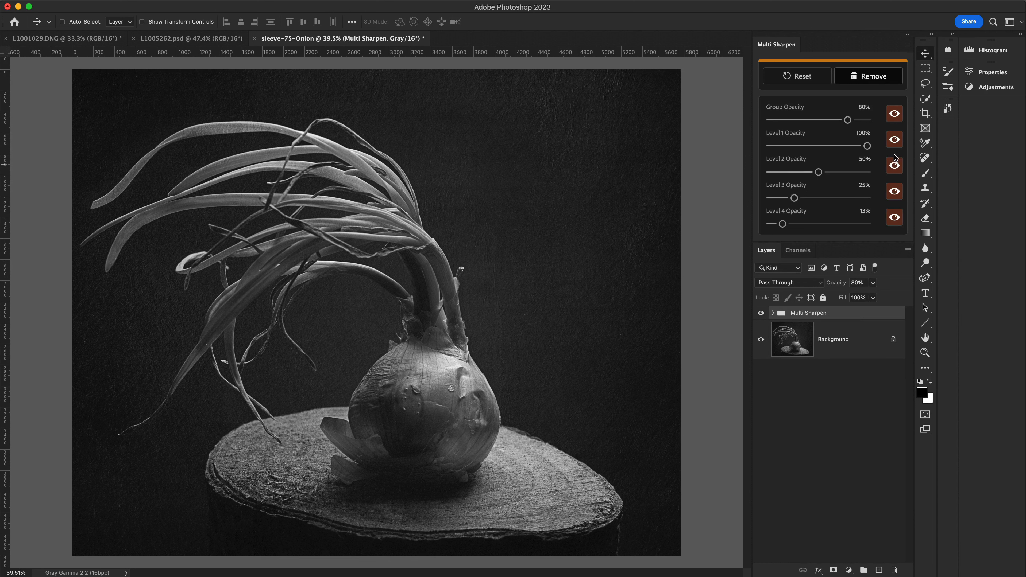
click(893, 165)
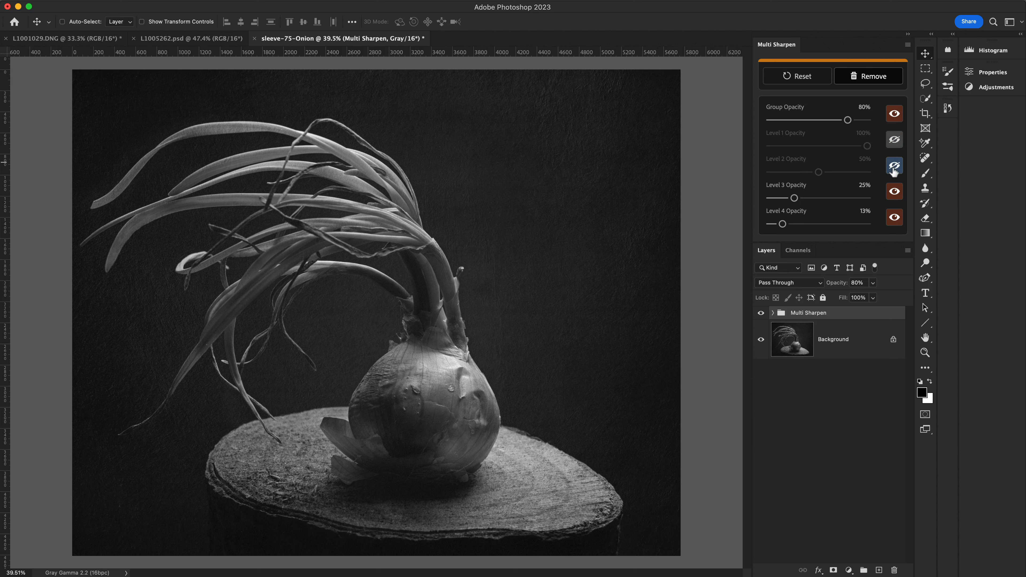
click(894, 139)
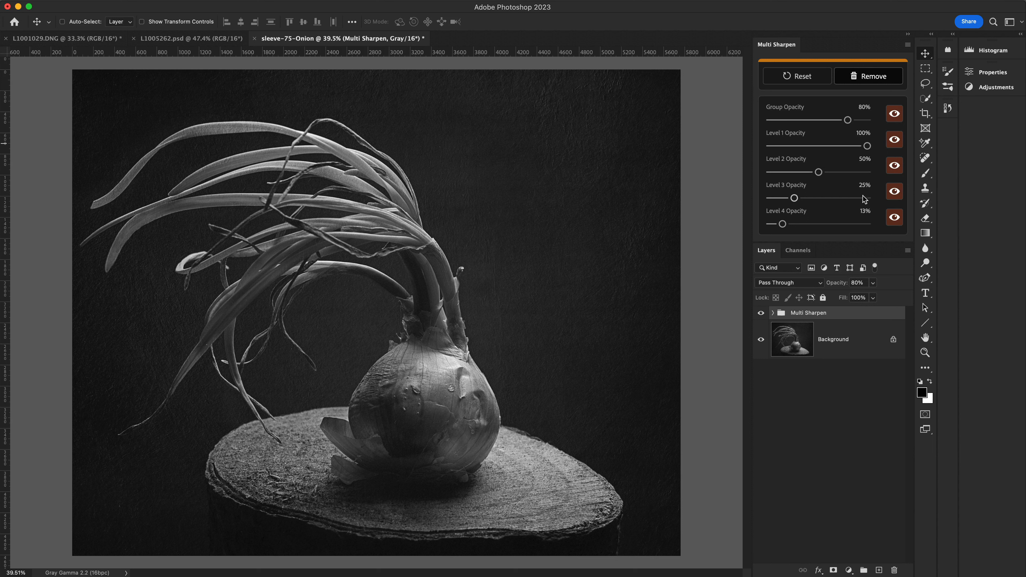
click(894, 139)
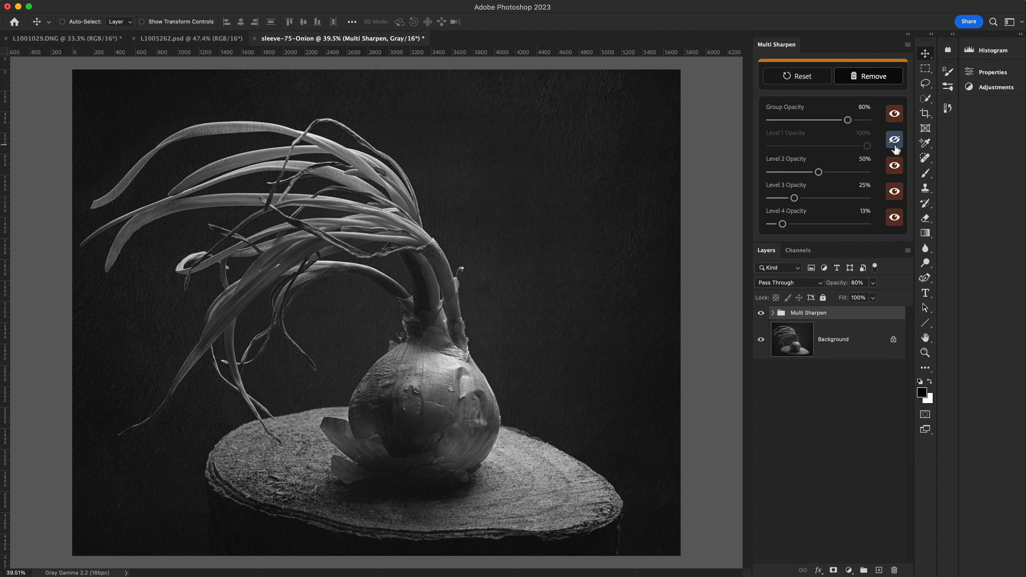
click(893, 139)
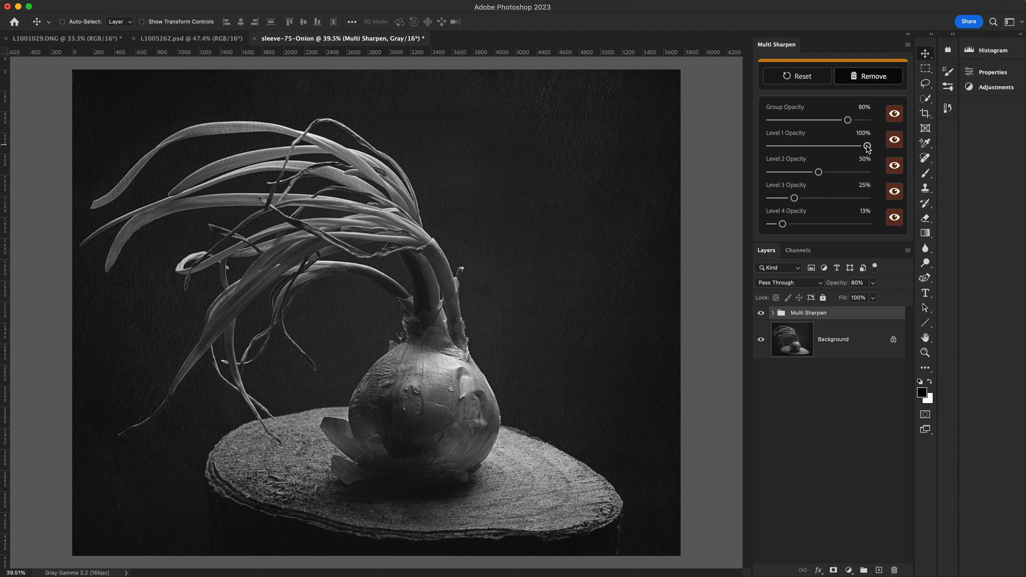
click(893, 139)
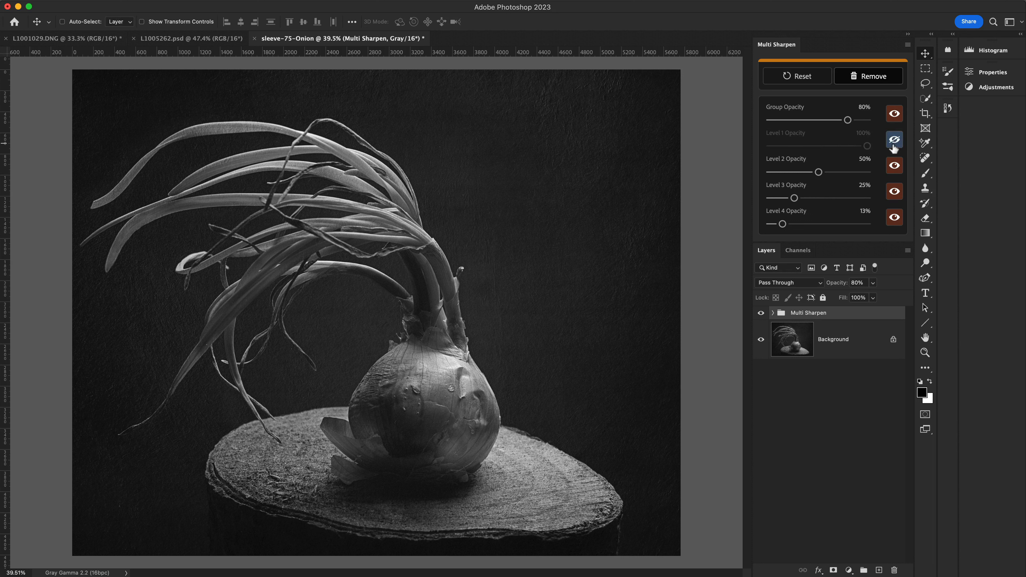
click(894, 140)
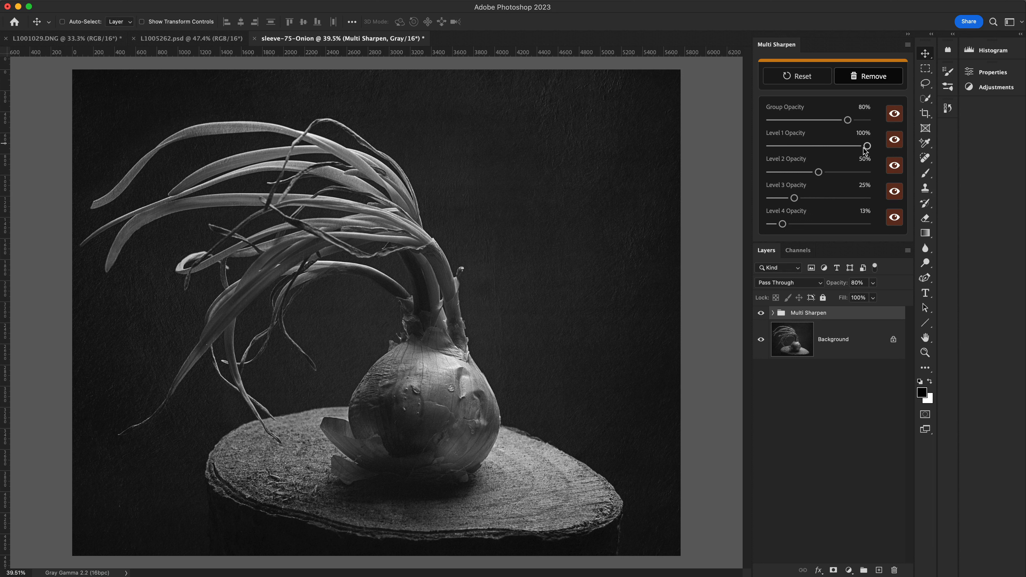
Step: Lower Level 1 sharpening opacity through 73%, 53% and 26% back to 50%, viewing the group's layers
drag(866, 145, 839, 146)
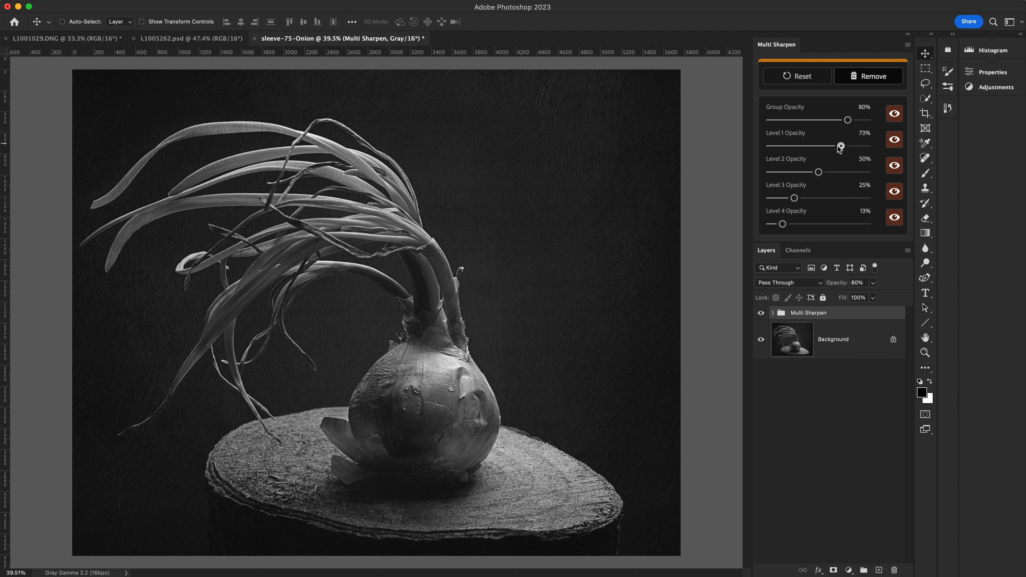
drag(839, 145, 822, 145)
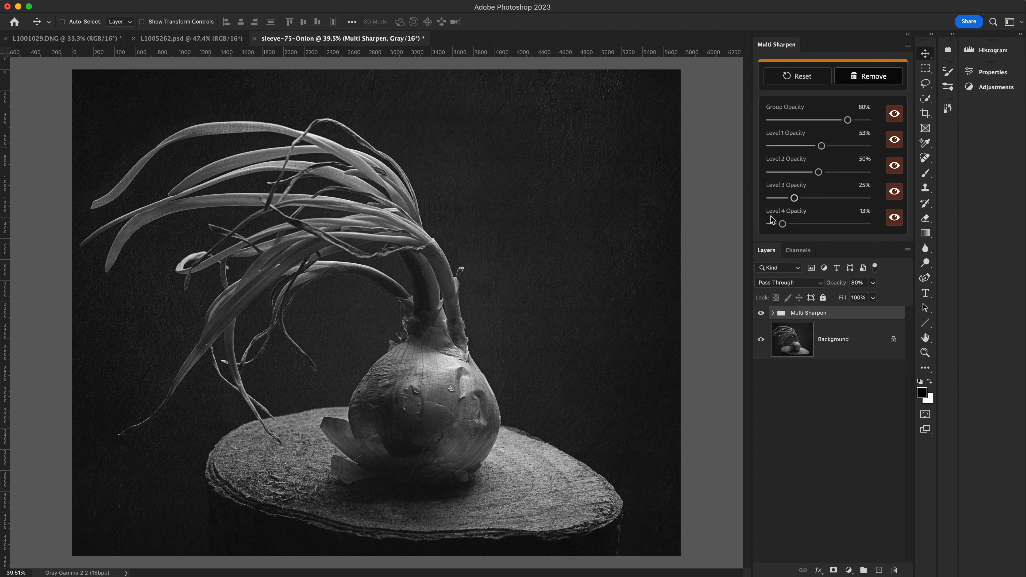
click(773, 313)
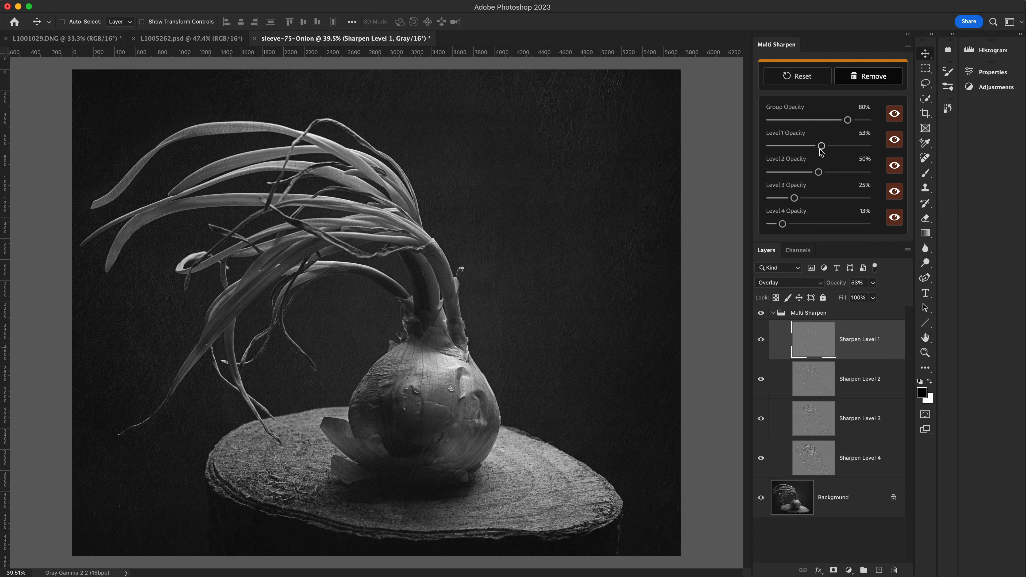
drag(821, 145, 795, 146)
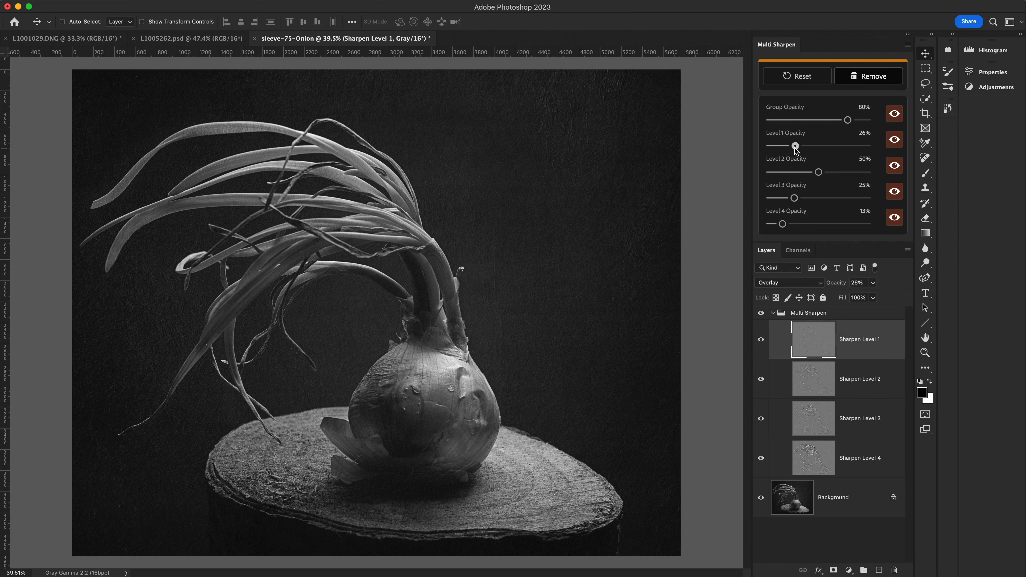
drag(795, 145, 818, 146)
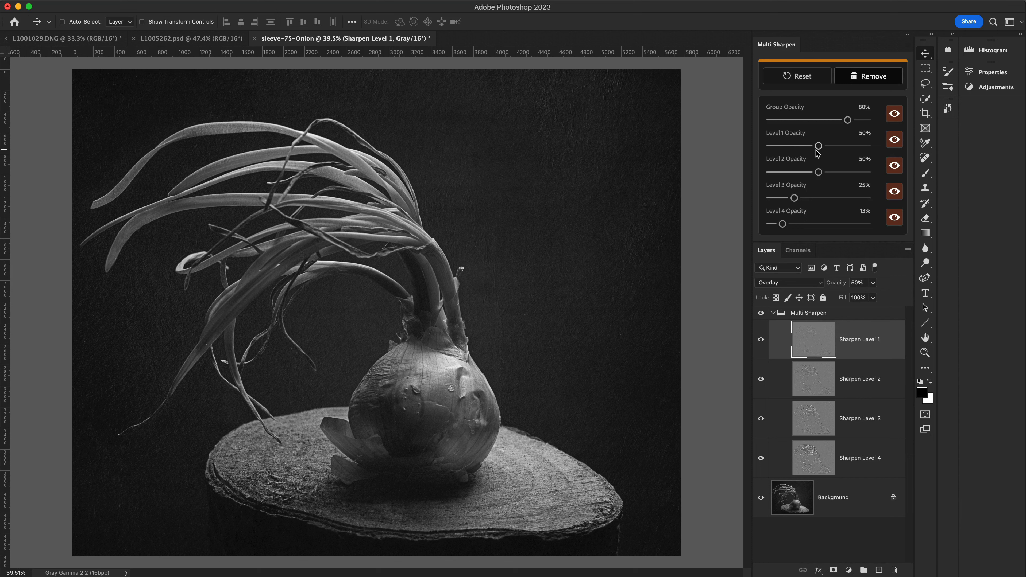
mouse_move(775, 329)
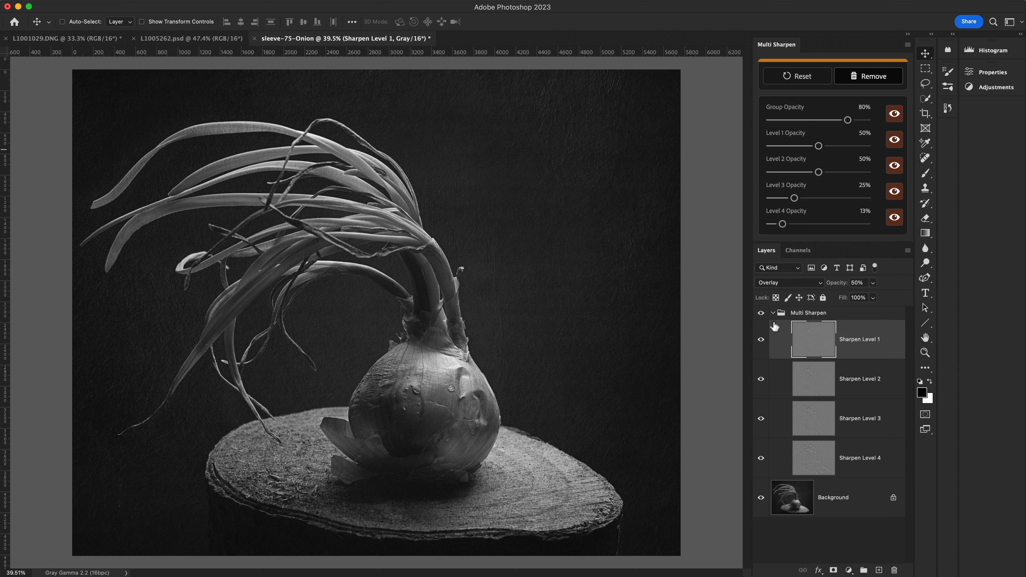
Step: Collapse the group and raise Level 1 sharpening opacity to 62%
click(773, 314)
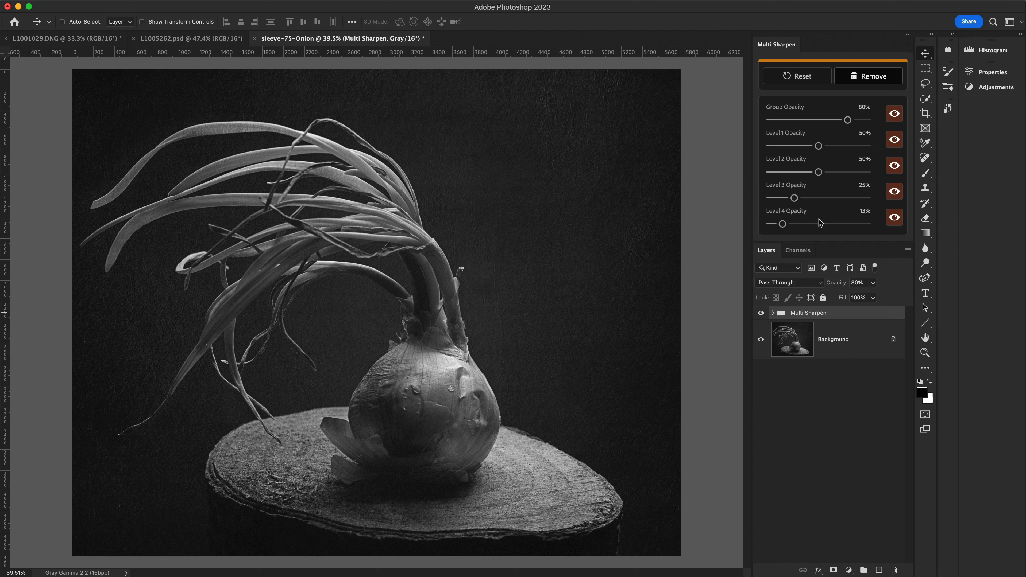
drag(806, 146, 826, 146)
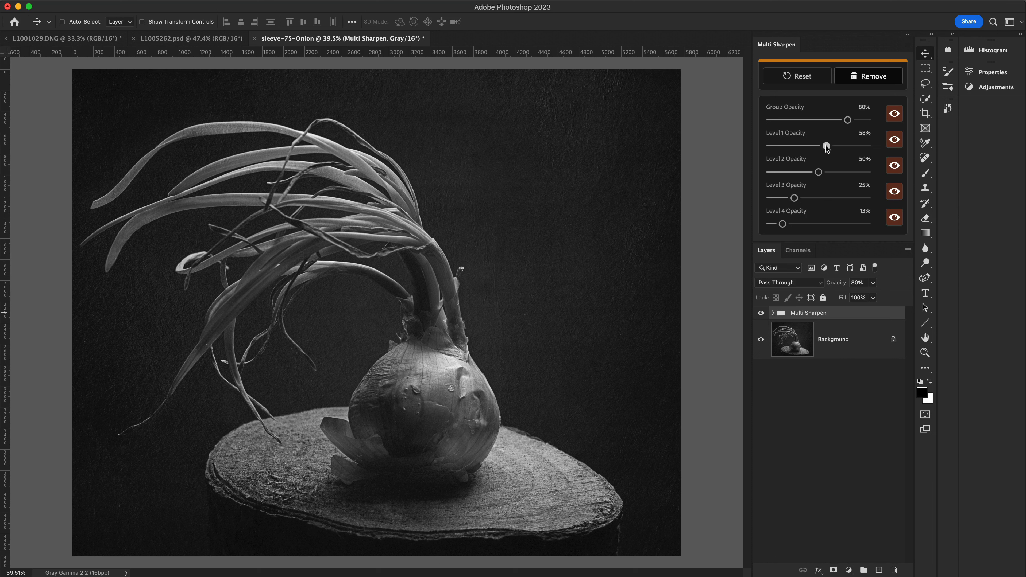
drag(826, 145, 830, 145)
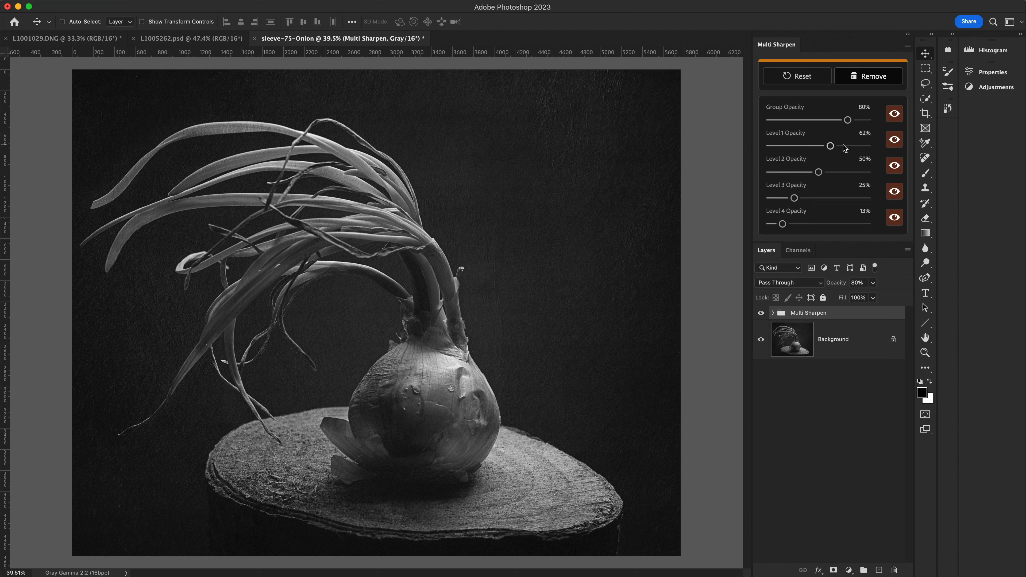
mouse_move(848, 120)
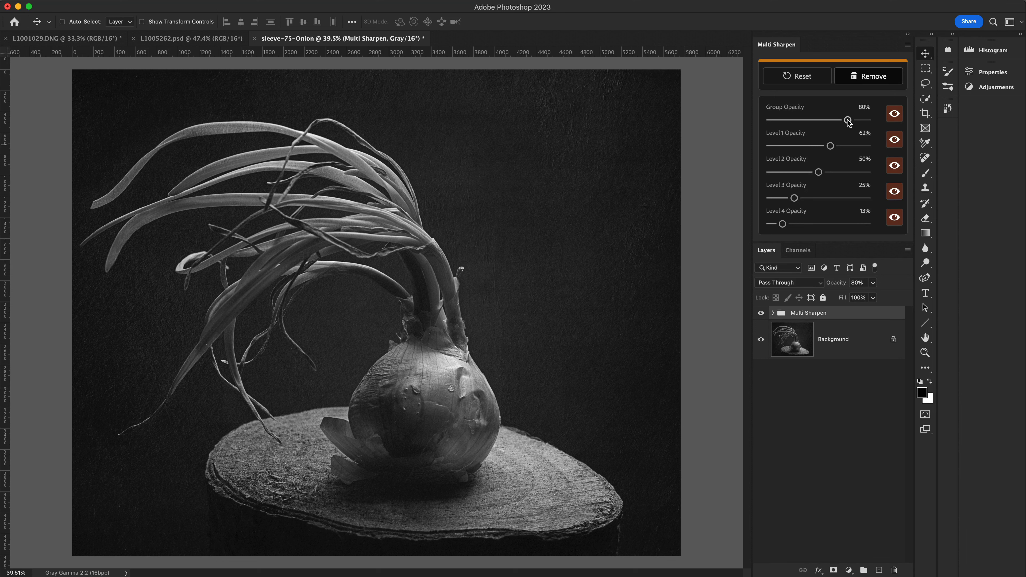
Step: Set group opacity to 76%, Level 2 opacity to 84% and Level 3 opacity to 54%
drag(847, 120, 818, 120)
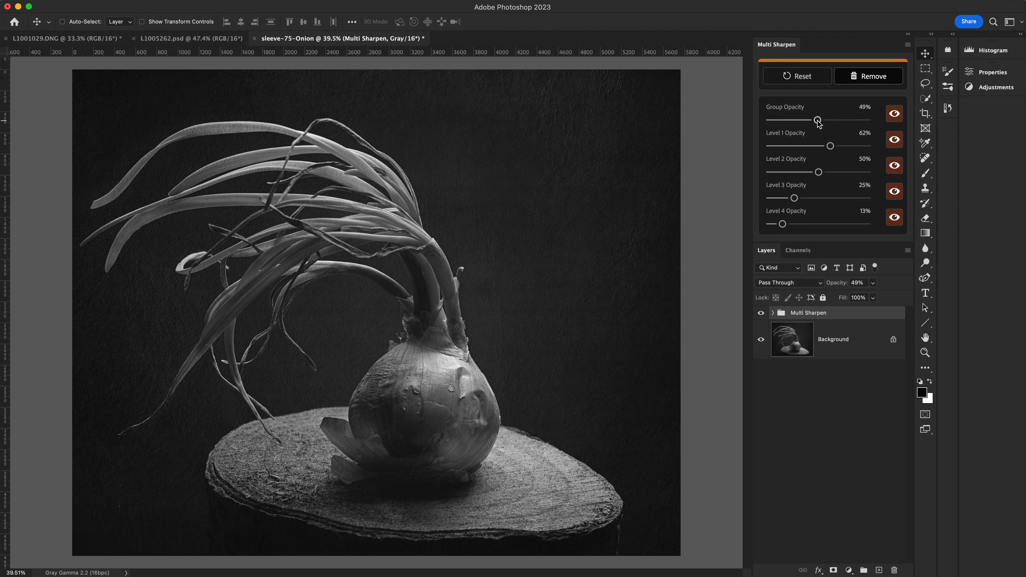
drag(816, 120, 844, 120)
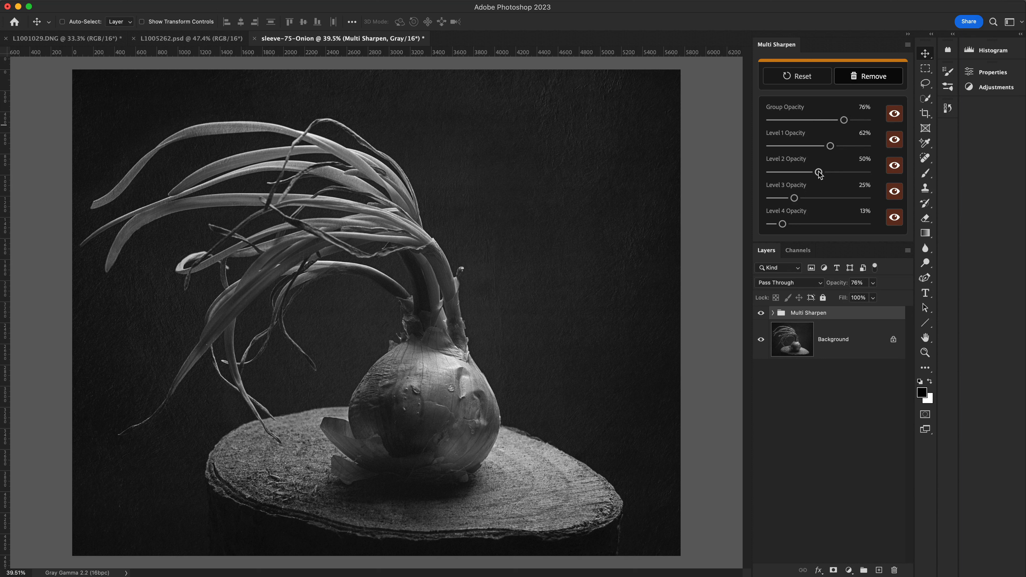
drag(816, 172, 870, 172)
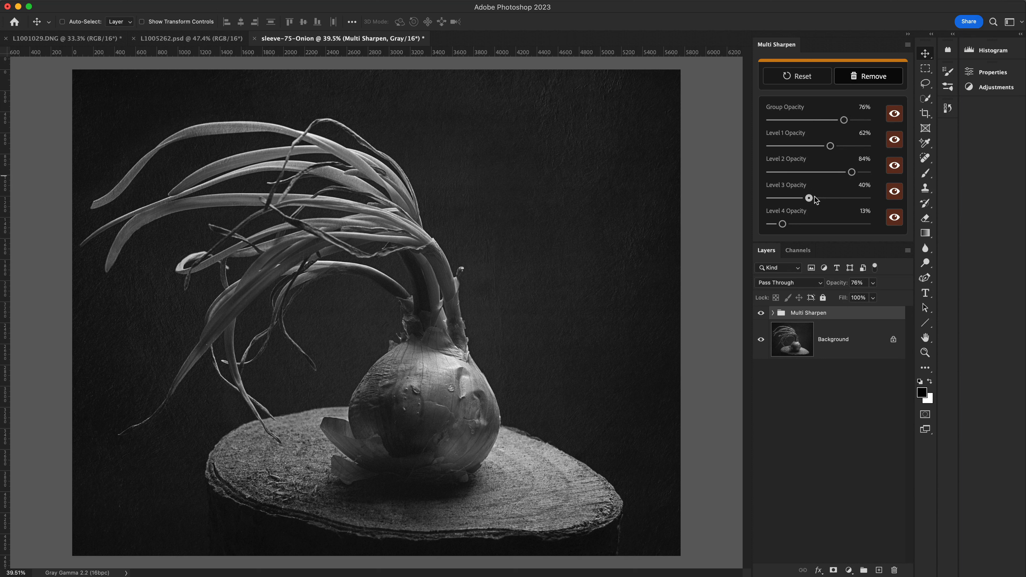
drag(787, 198, 824, 199)
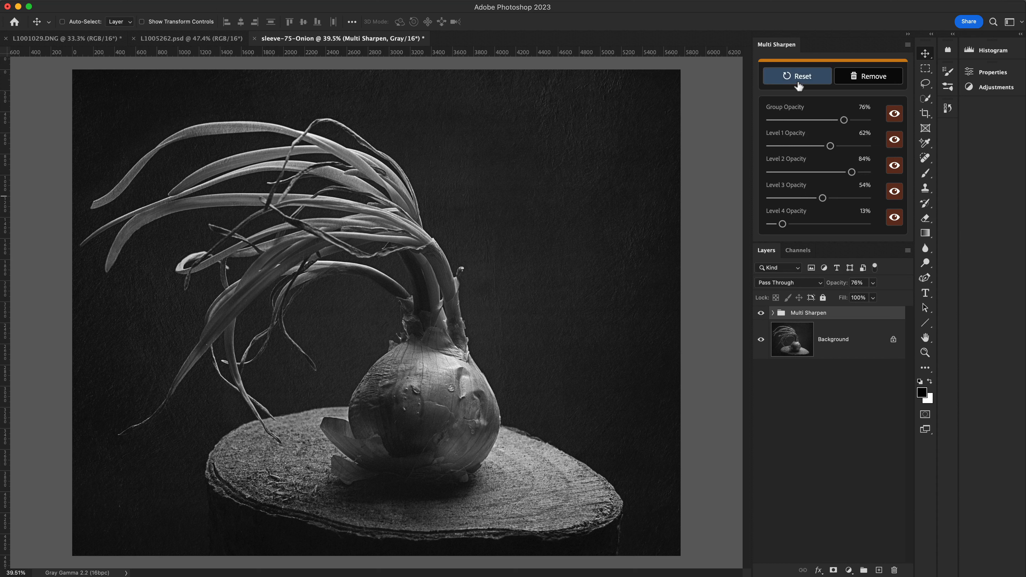
Step: Reset sharpening opacities to defaults: group 80%, levels 100/50/25/13%
click(796, 76)
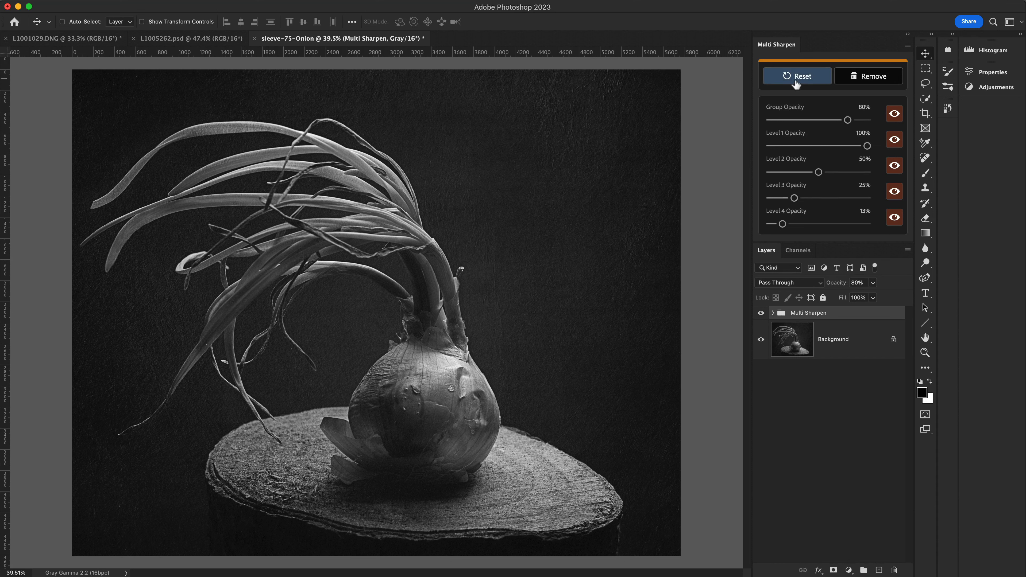
mouse_move(792, 85)
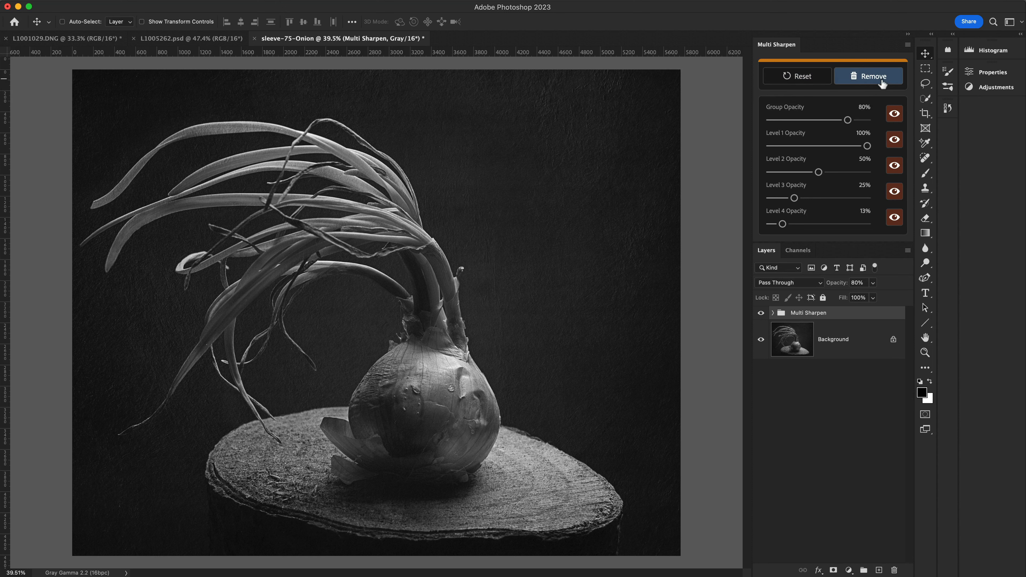
Step: Remove the Multi Sharpen group, leaving only the Background layer
click(869, 76)
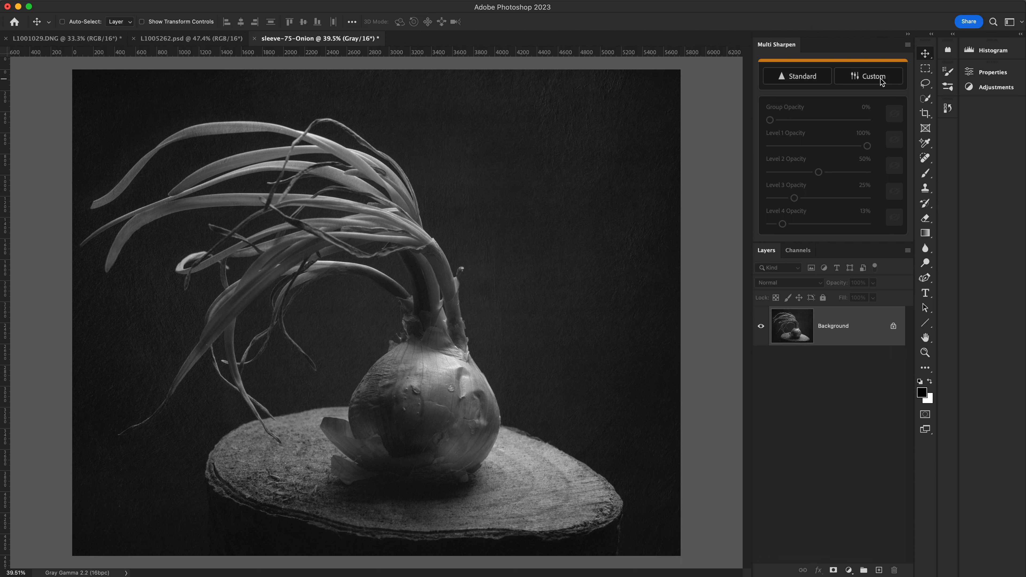
click(869, 77)
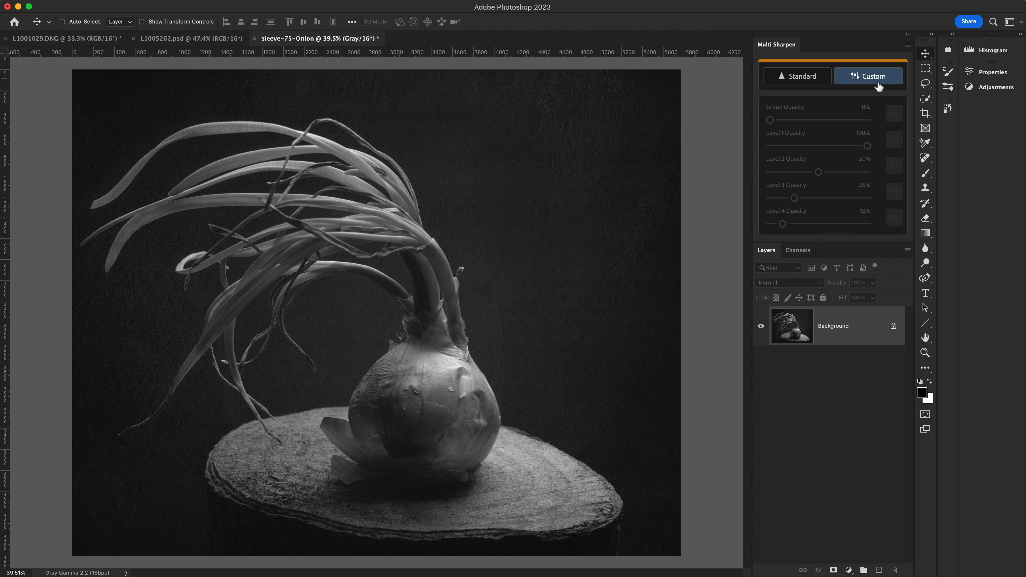
Step: Start a Custom sharpening group with Level 1 high-pass radius about 1.3 and Level 2 about 1.9 px
click(868, 77)
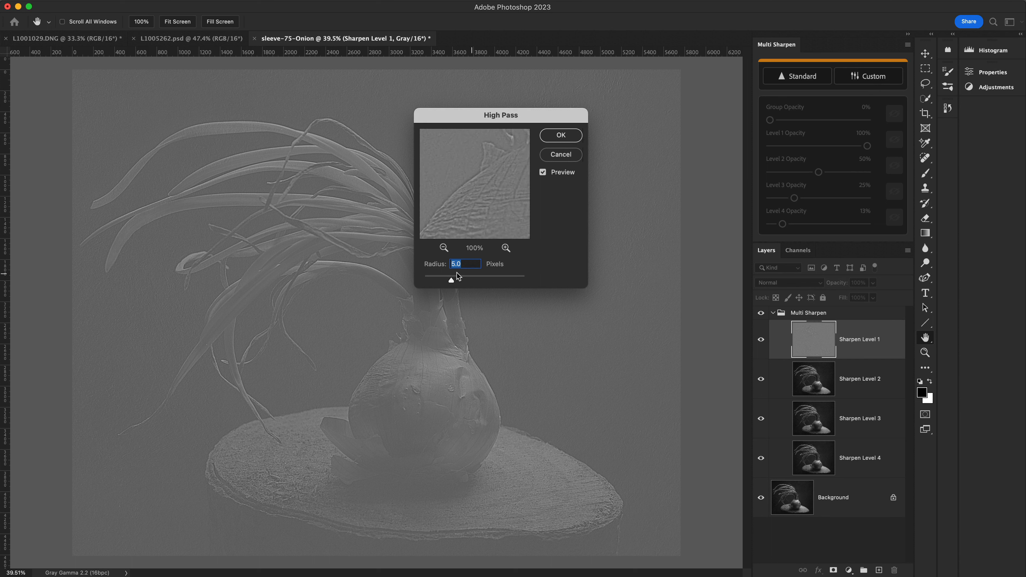
drag(450, 280, 440, 279)
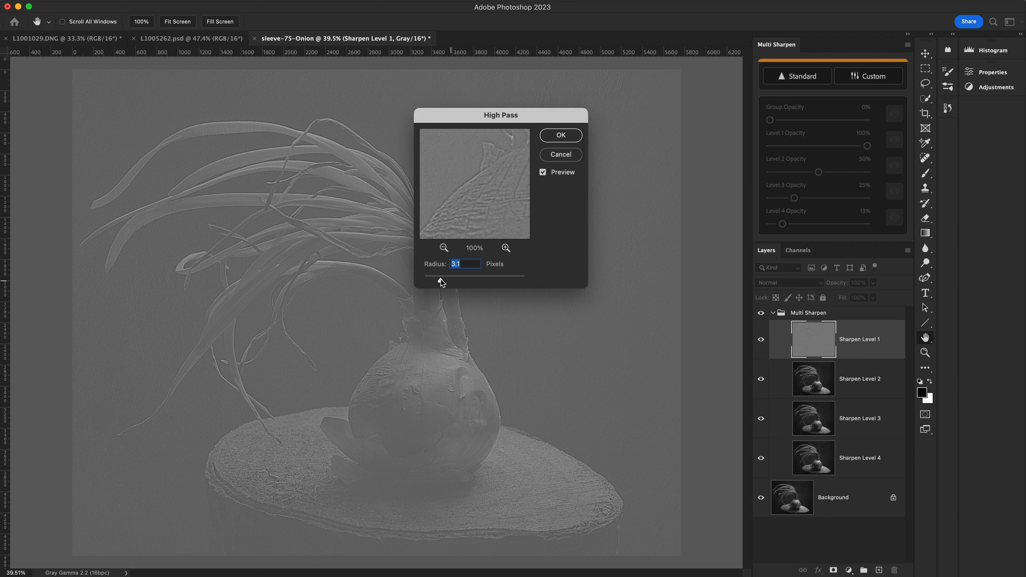
drag(440, 275, 433, 276)
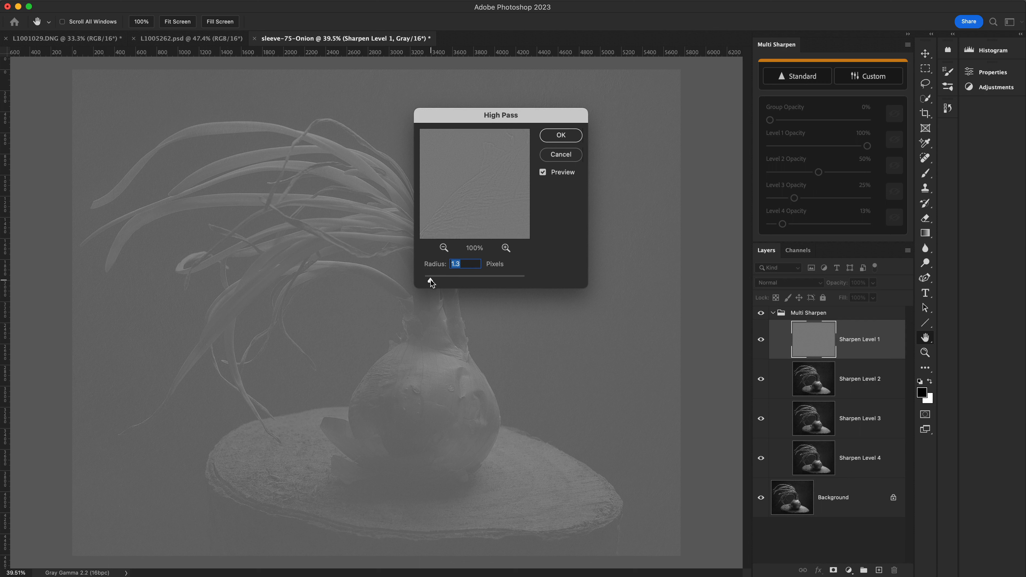
mouse_move(453, 207)
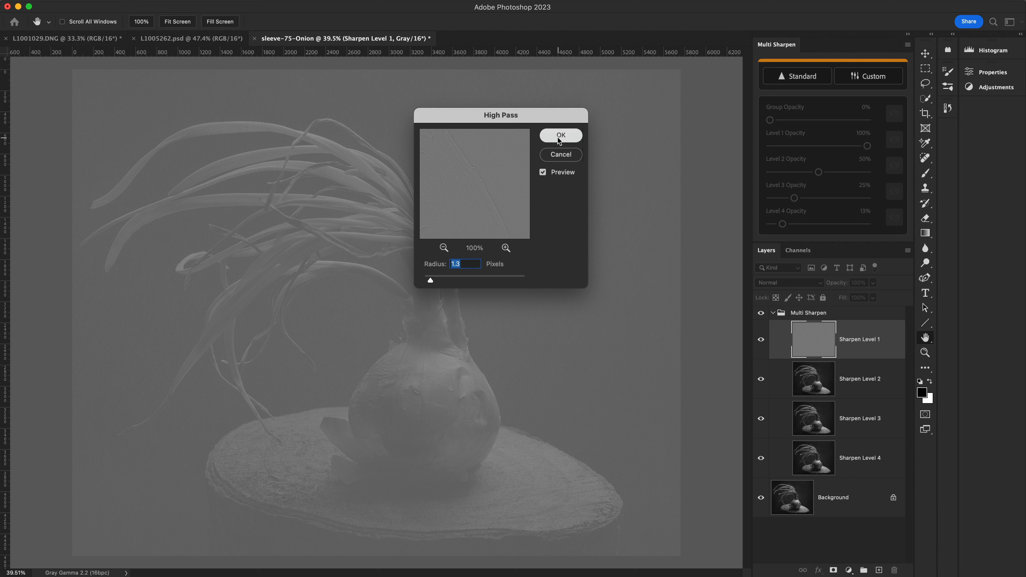
text(10.0)
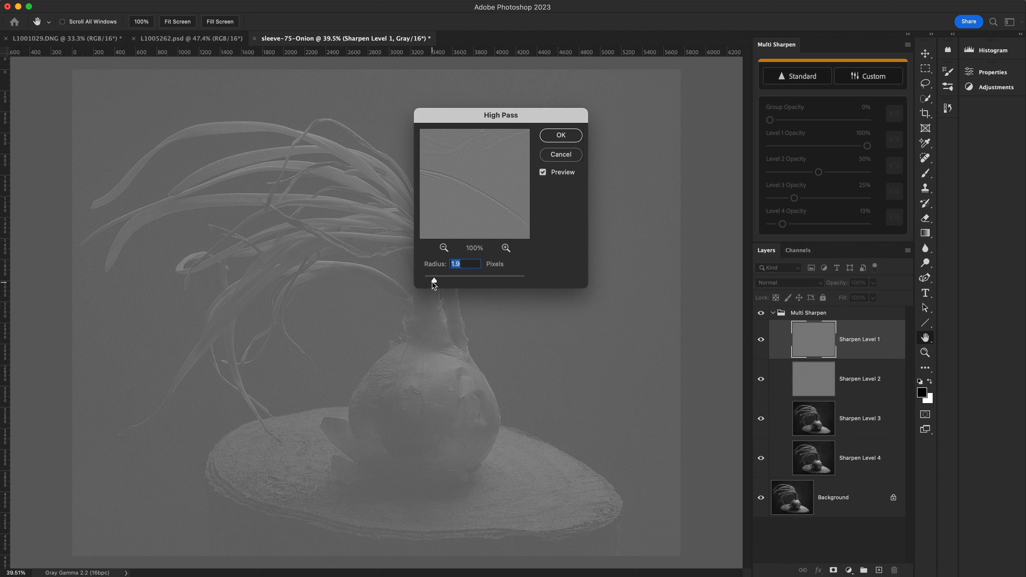
drag(435, 279, 432, 280)
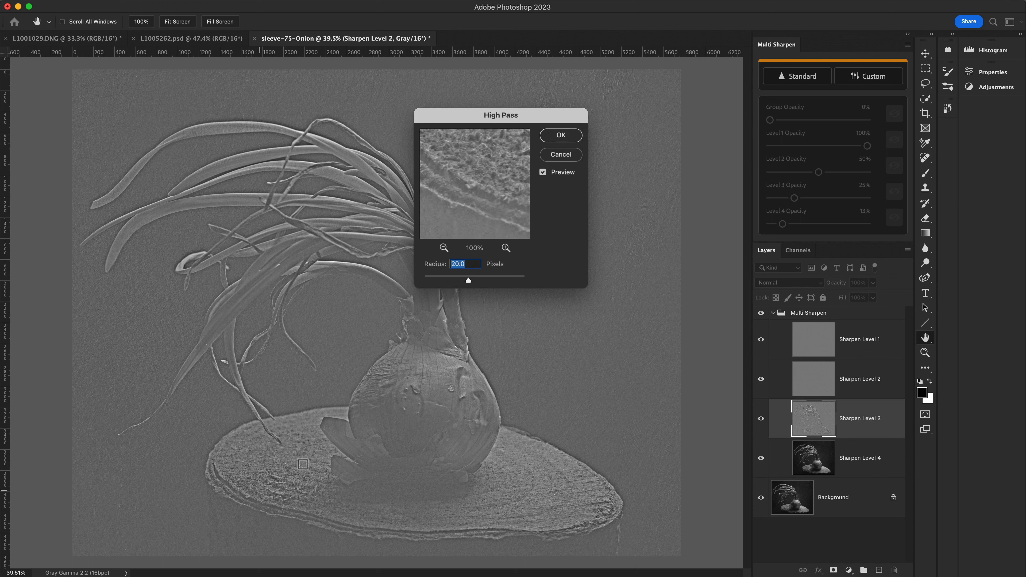
Step: Set the third level's high-pass radius to about 3.7 px
drag(466, 279, 451, 279)
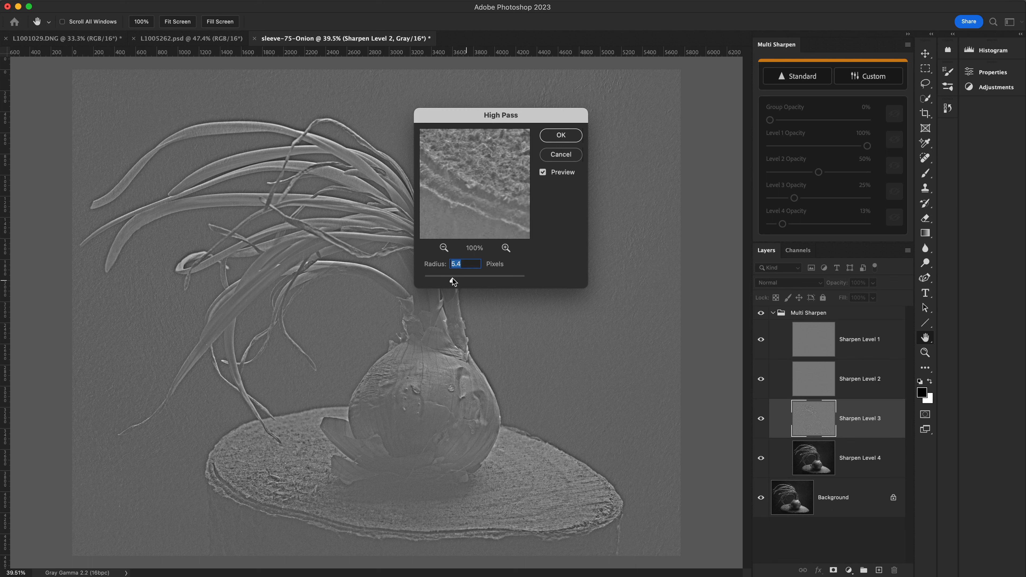
drag(451, 275, 444, 275)
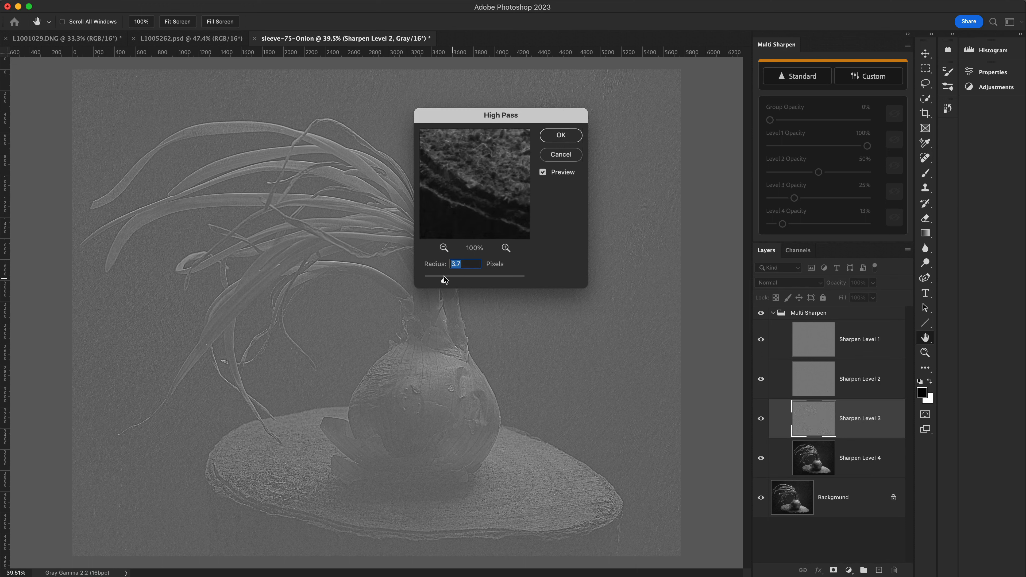
drag(448, 275, 441, 276)
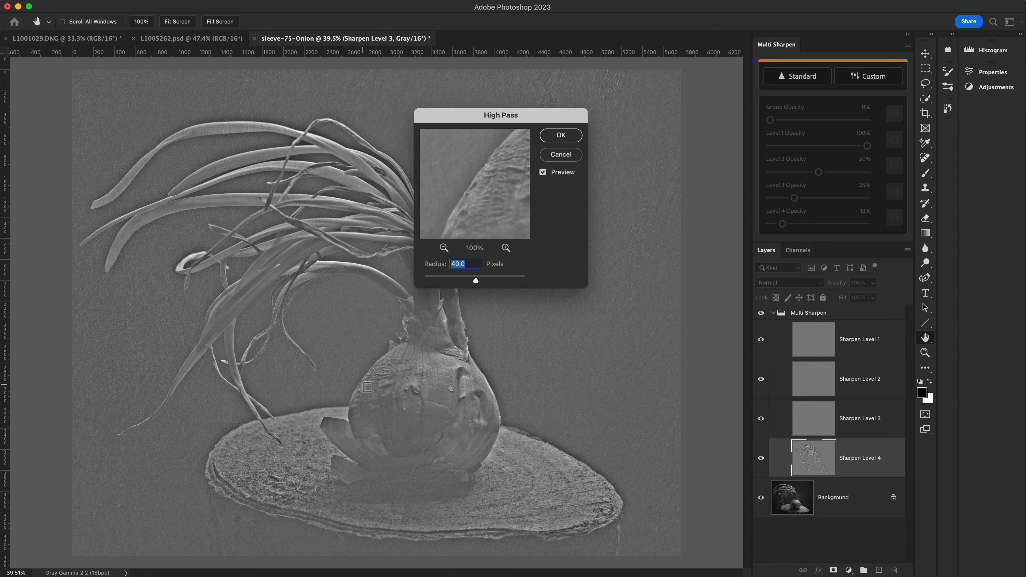
Step: Bring the fourth level's high-pass radius down to 2.9 px and confirm, completing the group
drag(476, 280, 468, 280)
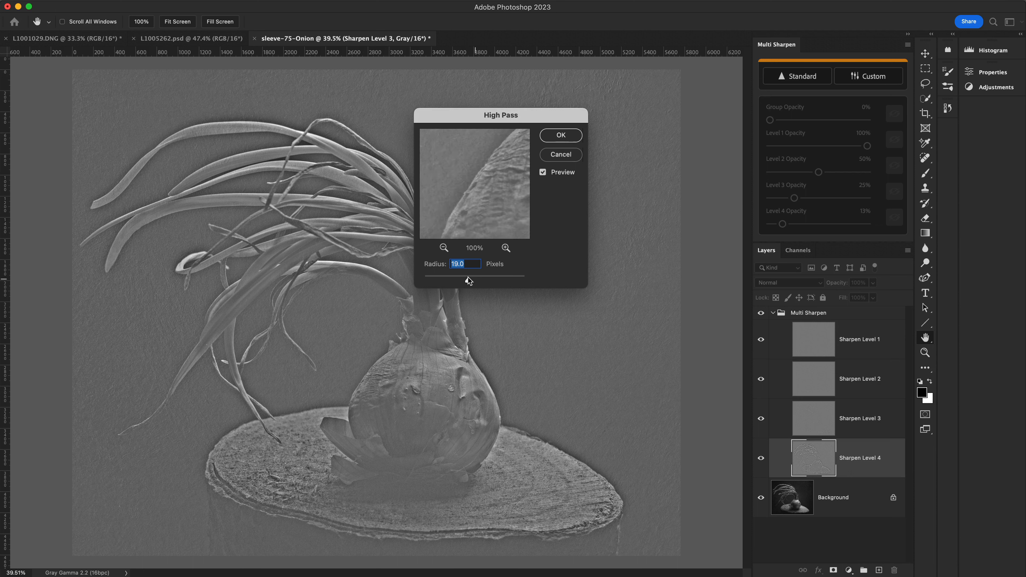
drag(468, 275, 459, 274)
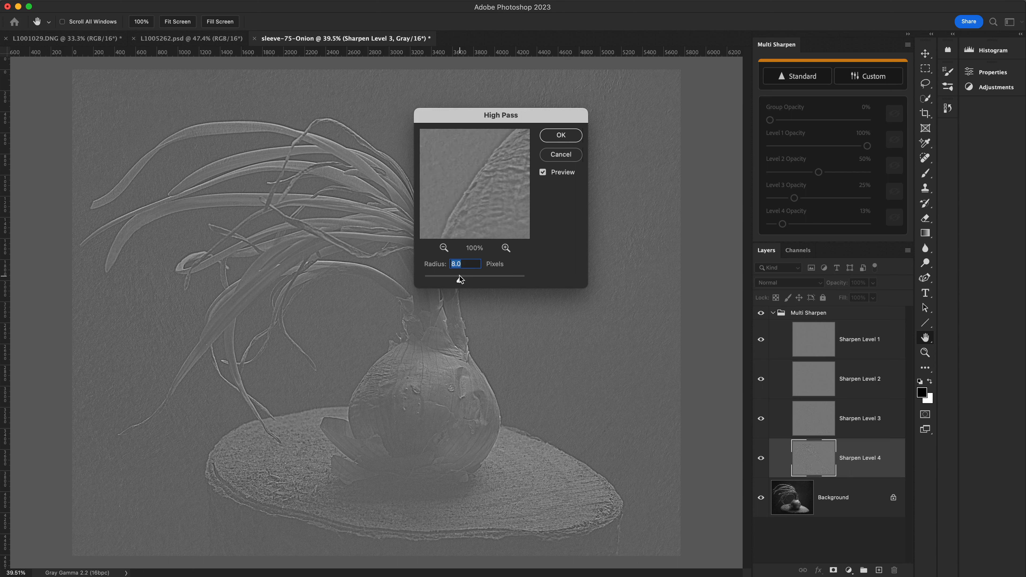
drag(460, 275, 449, 276)
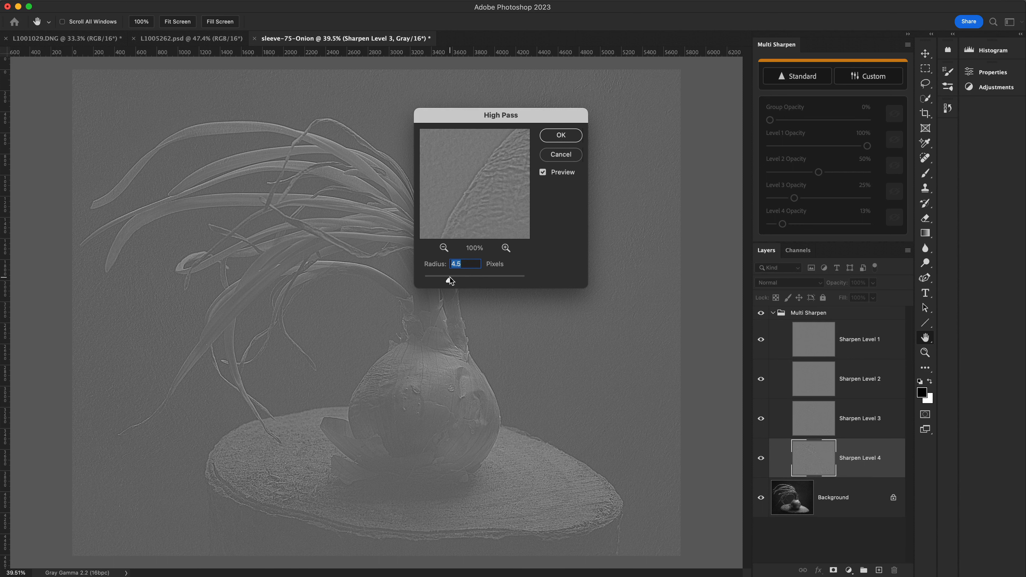
drag(456, 274, 440, 275)
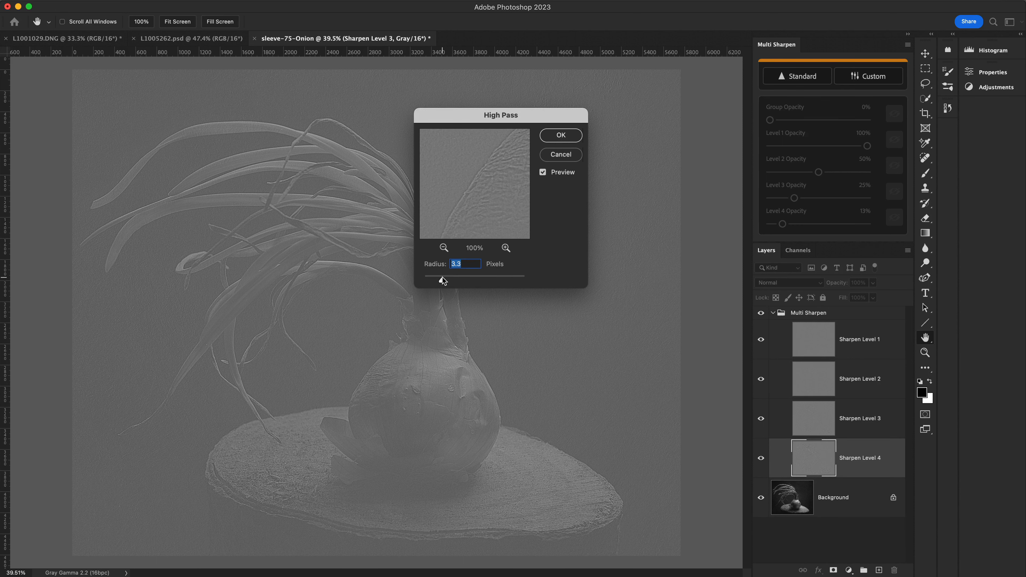
drag(445, 279, 439, 280)
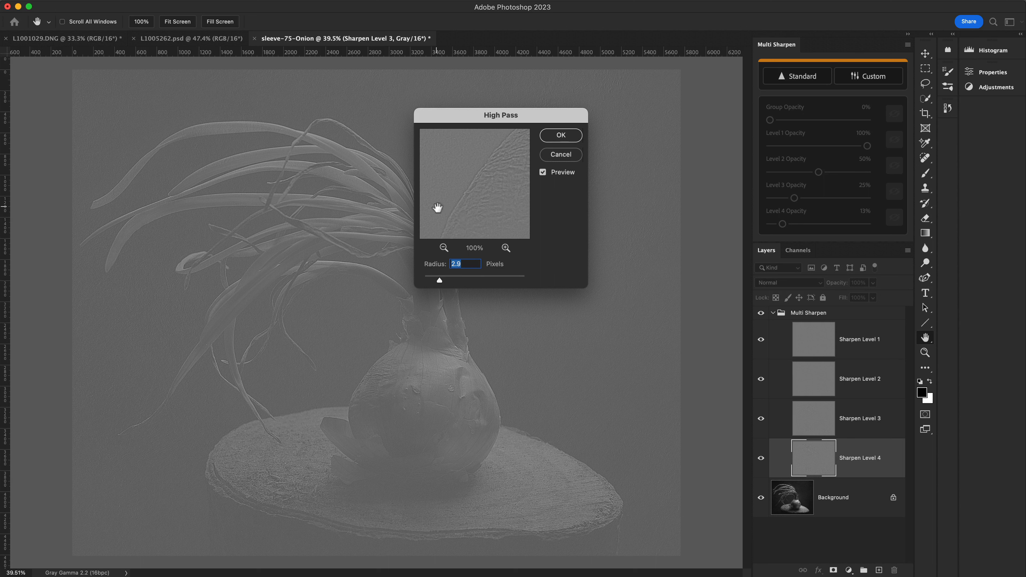
mouse_move(442, 240)
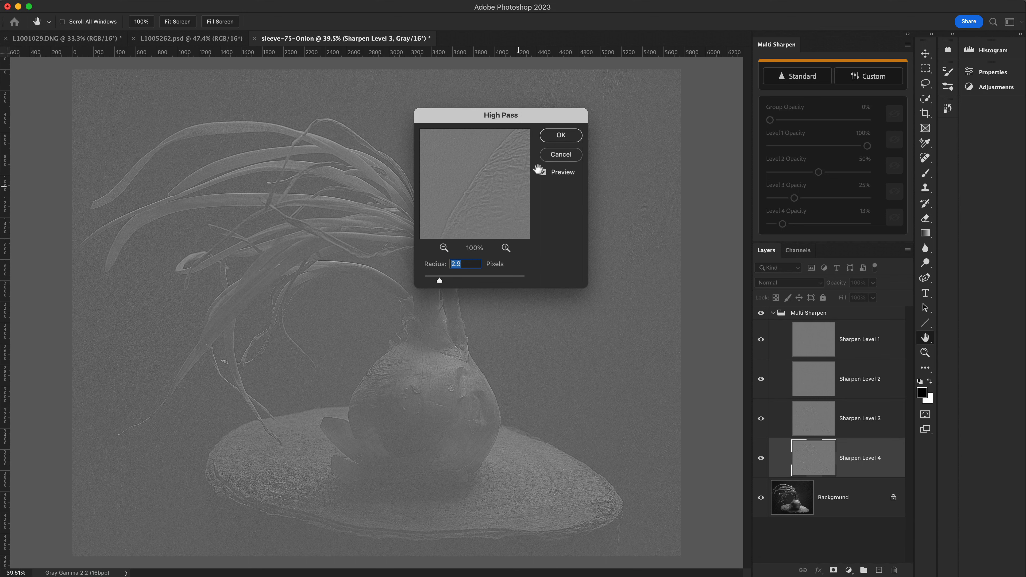
click(561, 135)
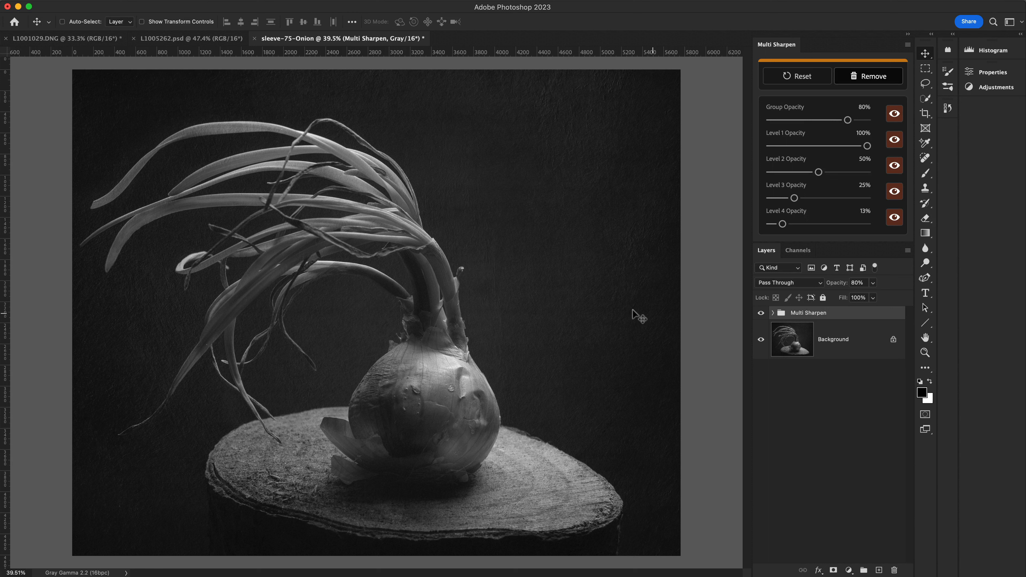
mouse_move(870, 112)
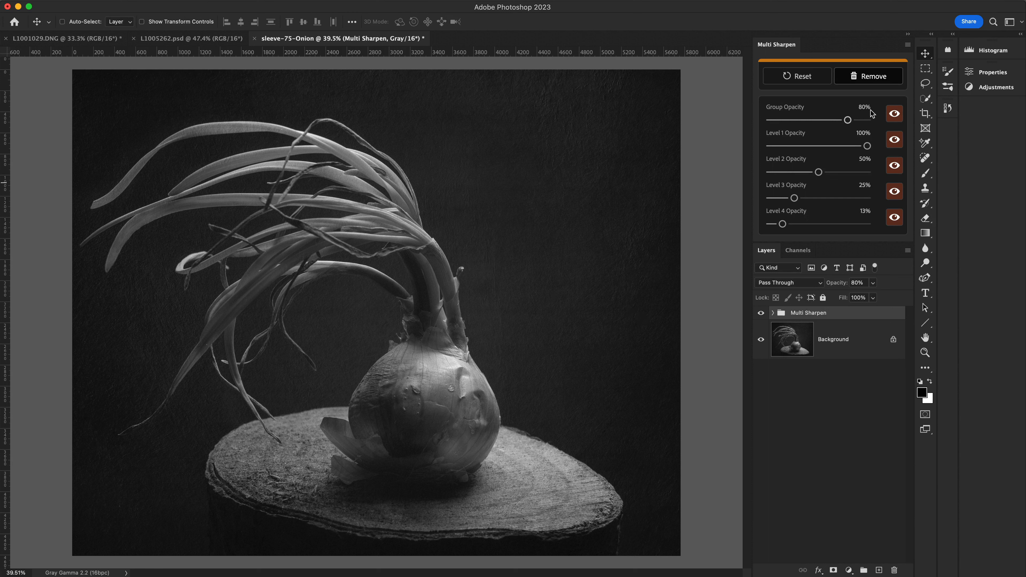
click(893, 114)
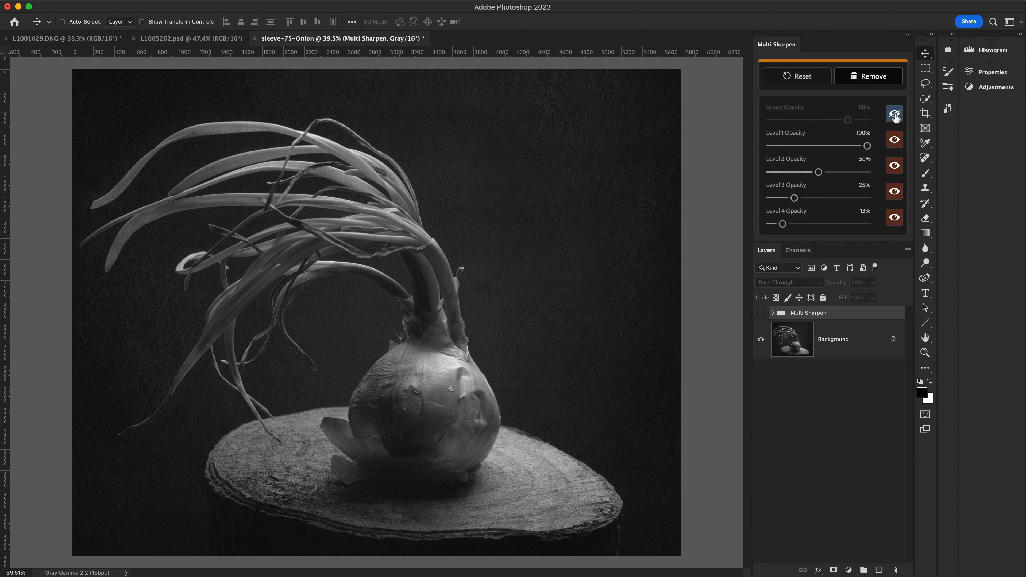
click(893, 114)
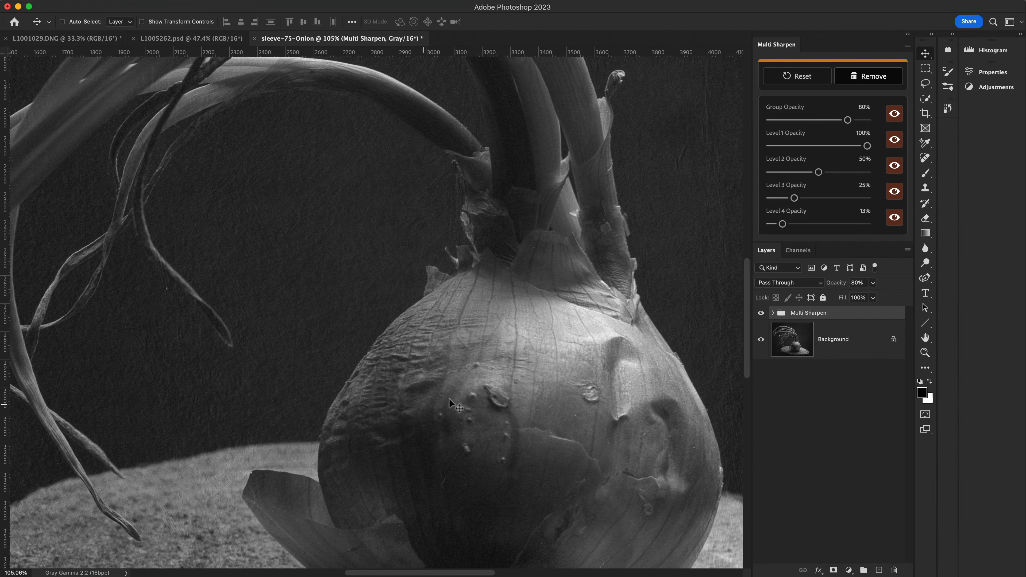
click(894, 114)
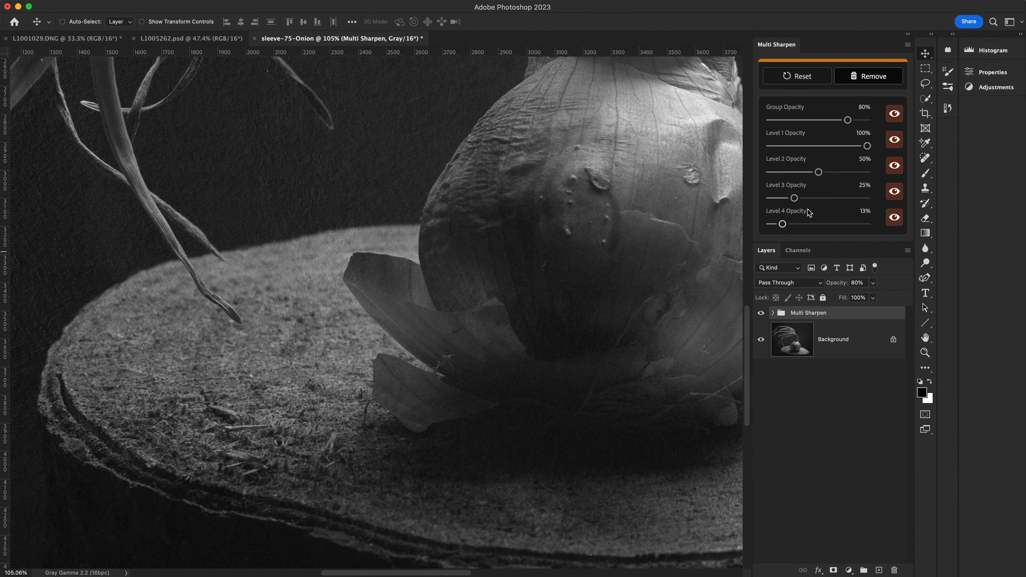
click(893, 114)
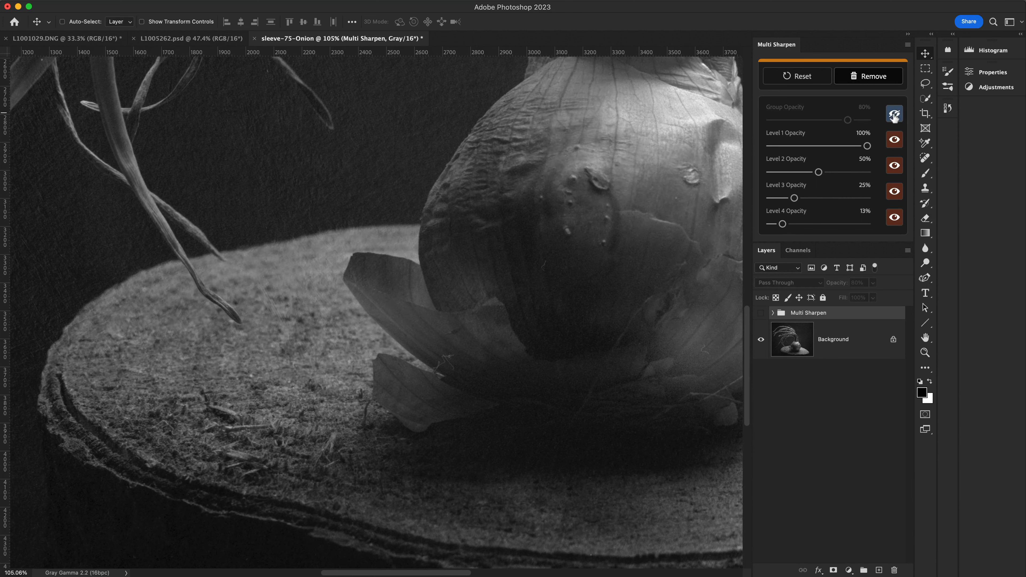
click(893, 114)
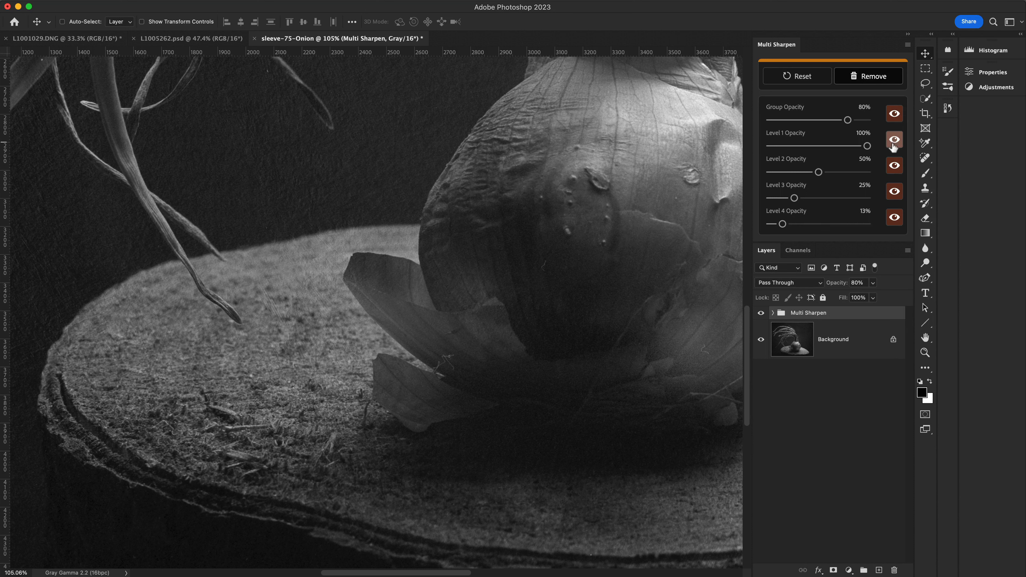
Step: Toggle Level 2 and Level 3 sharpening visibility to judge their effect
click(893, 166)
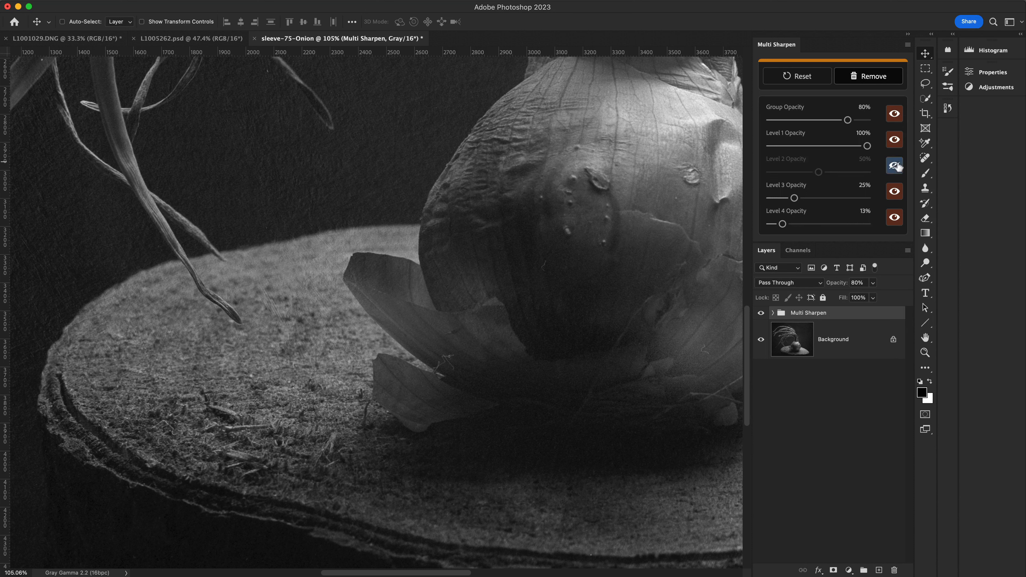
click(894, 165)
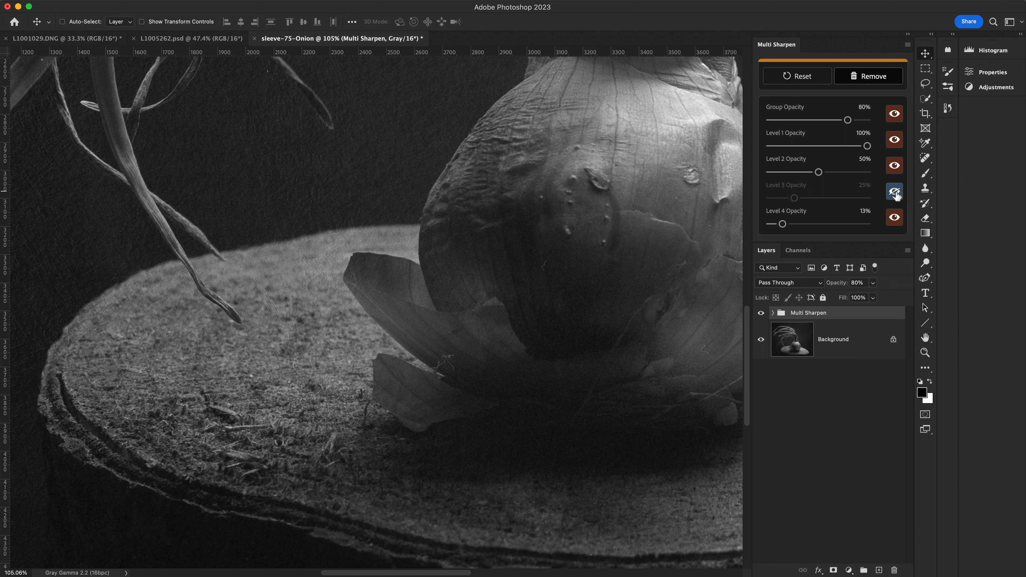
click(894, 191)
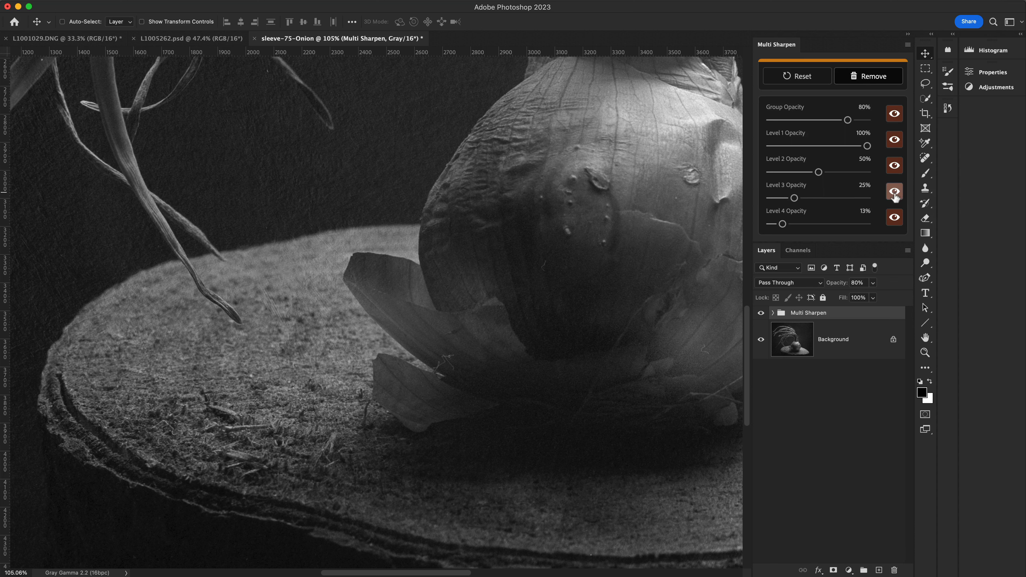
click(893, 191)
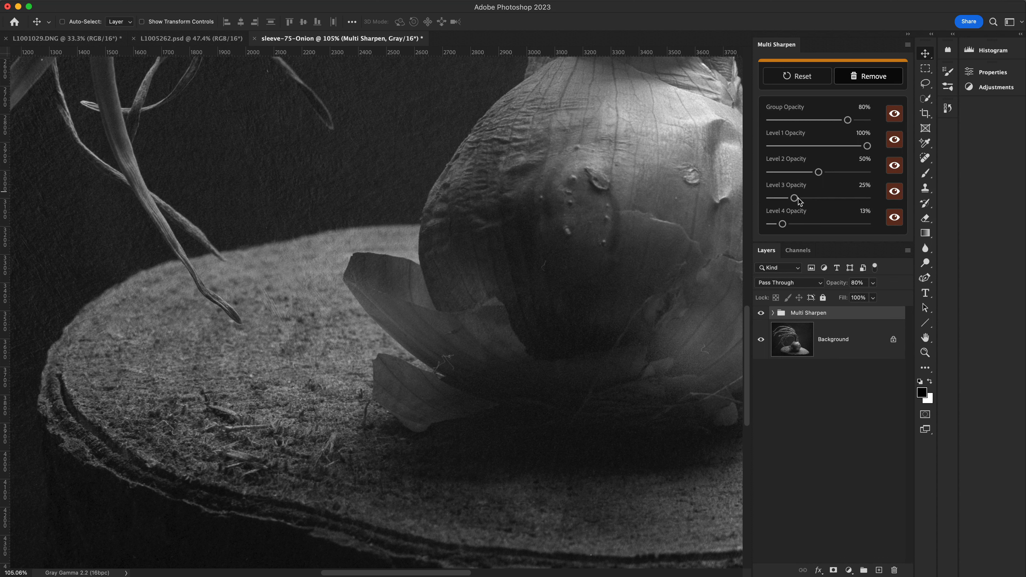
Step: Raise Level 3 opacity from 25% to 40%, recheck its effect and expand the group's layers
drag(795, 198, 804, 199)
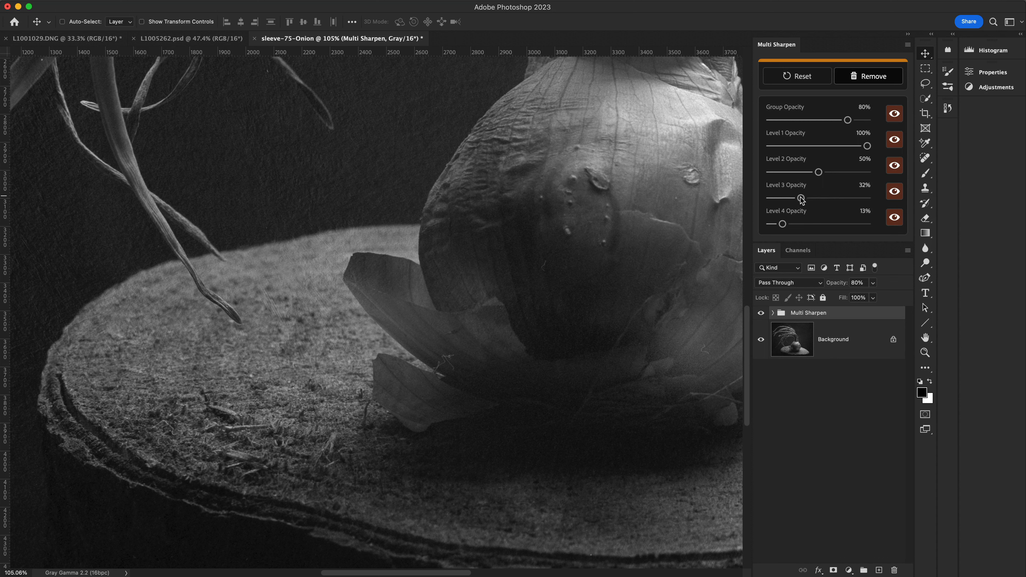
drag(800, 197, 809, 198)
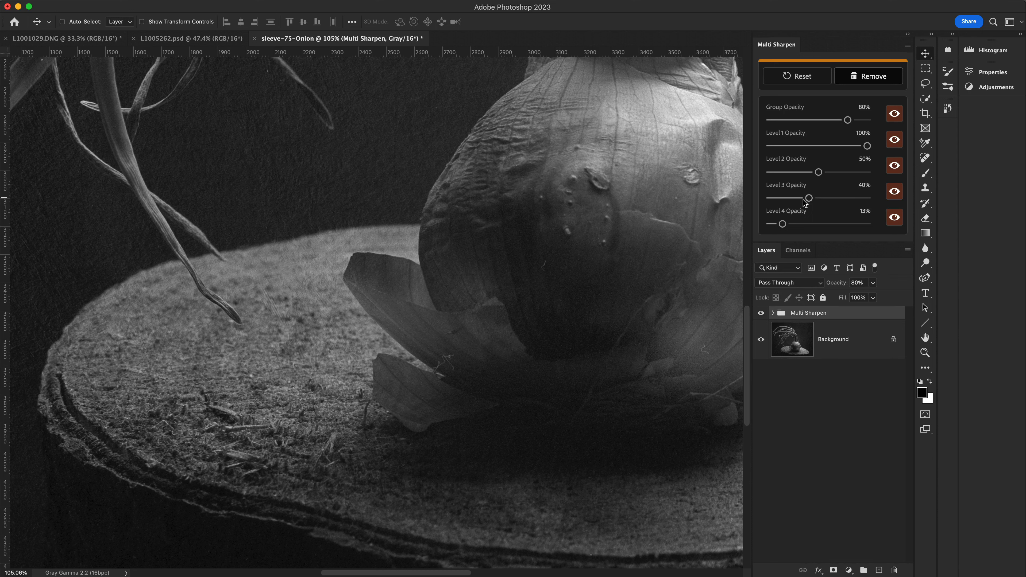
mouse_move(816, 148)
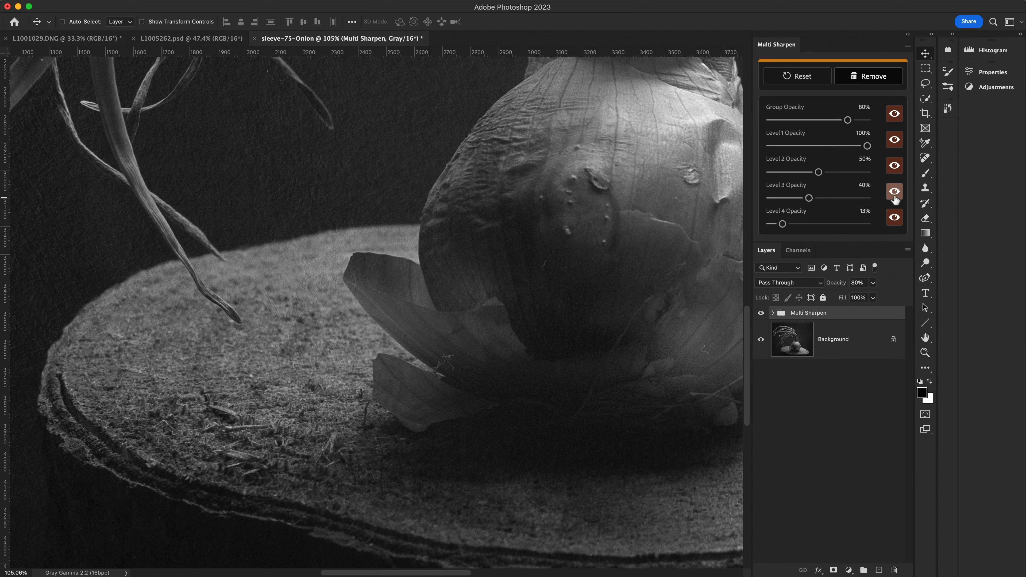
click(894, 191)
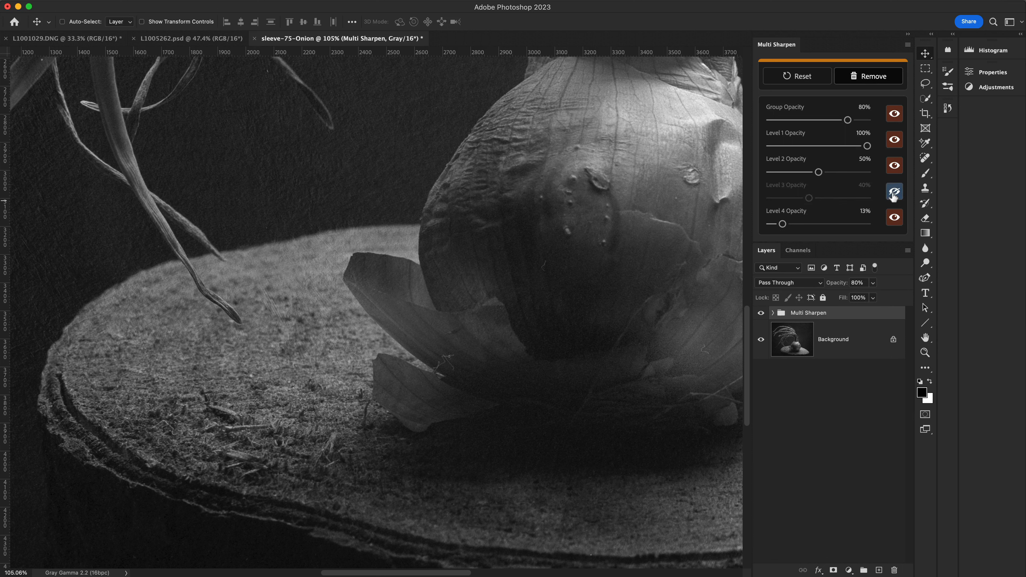
click(893, 192)
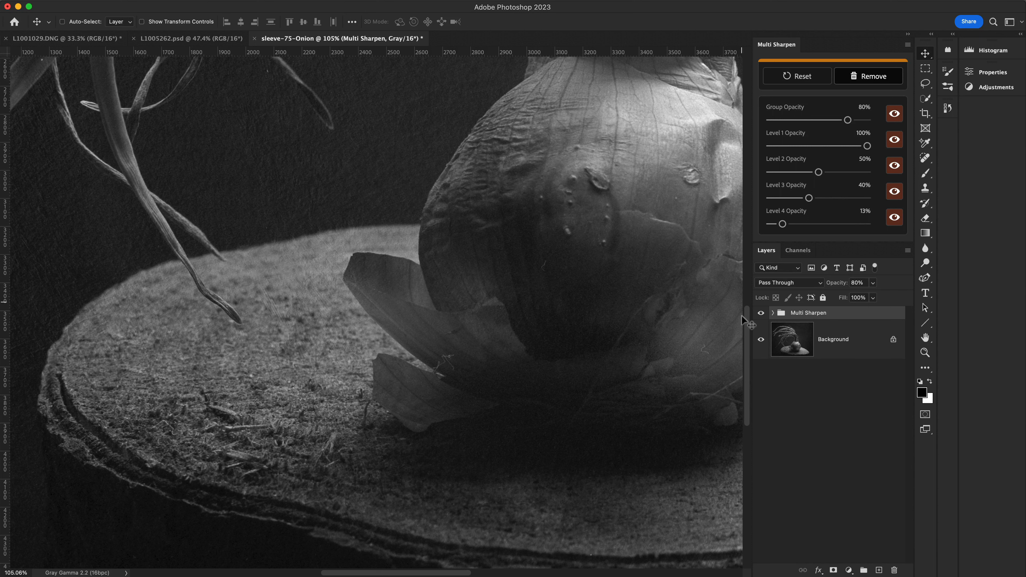
click(773, 313)
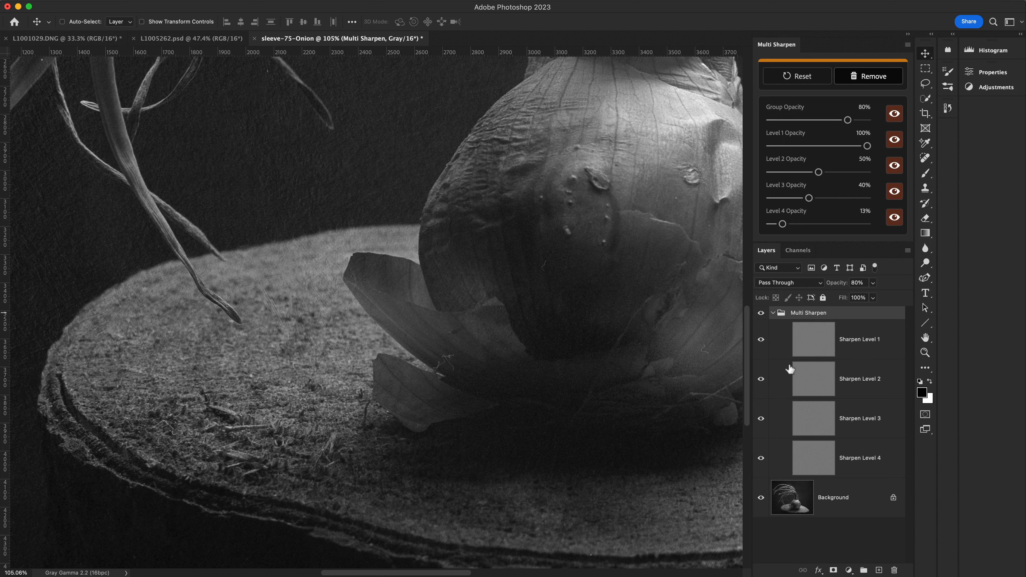
mouse_move(859, 351)
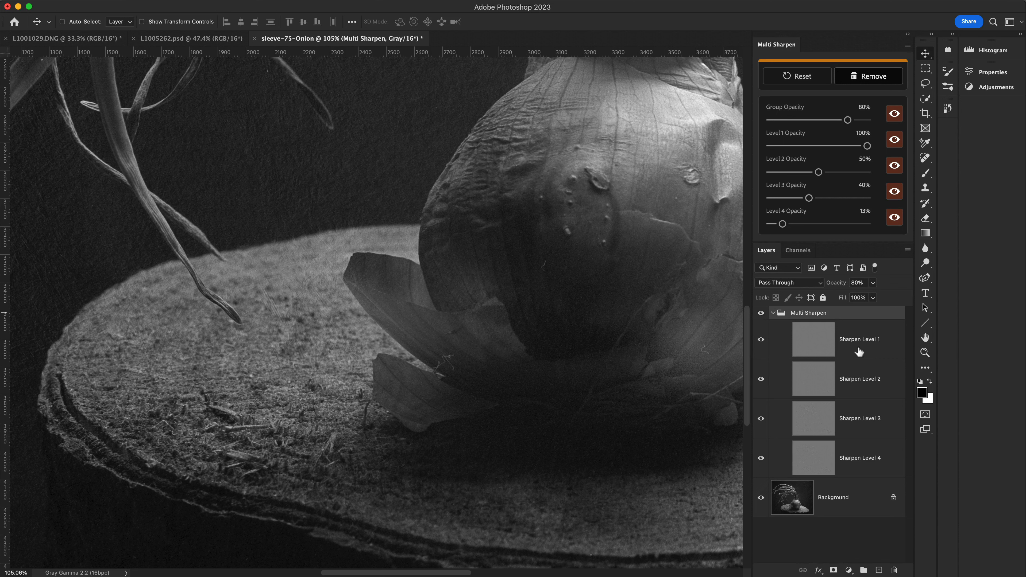
mouse_move(855, 348)
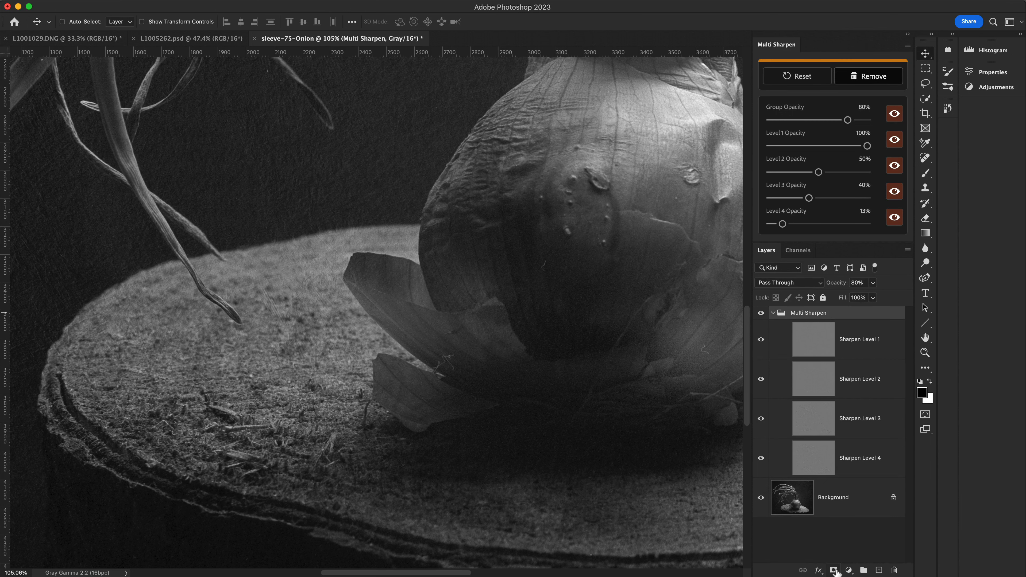
Step: Add a black layer mask to the Multi Sharpen group and paint a small white stroke on the table
click(833, 571)
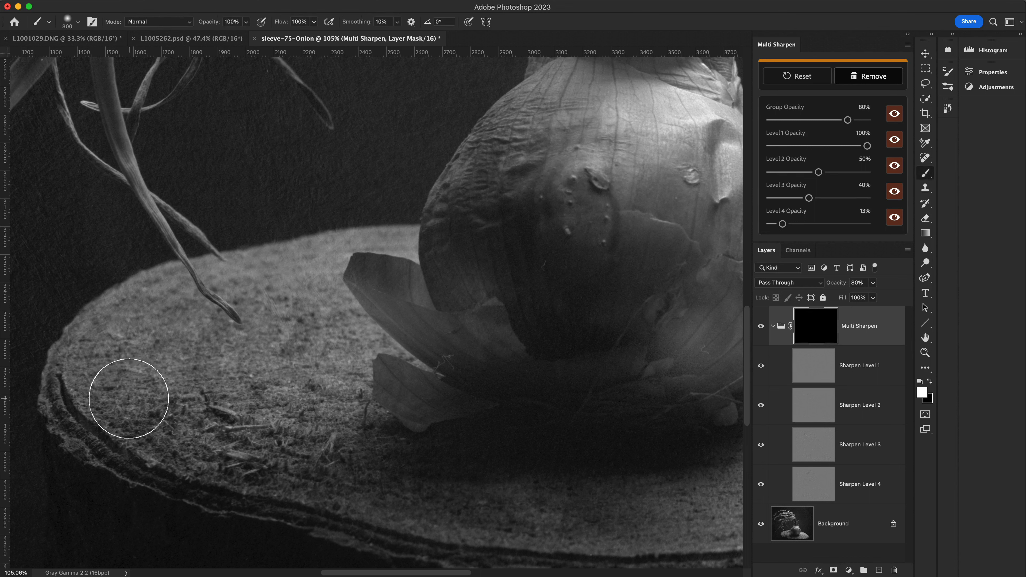
drag(129, 400, 124, 413)
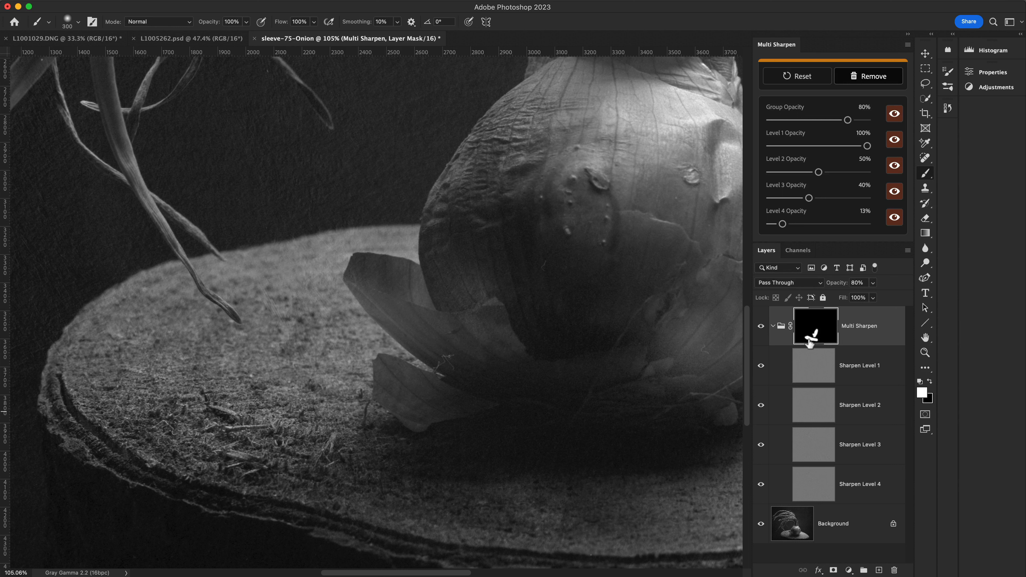
mouse_move(809, 337)
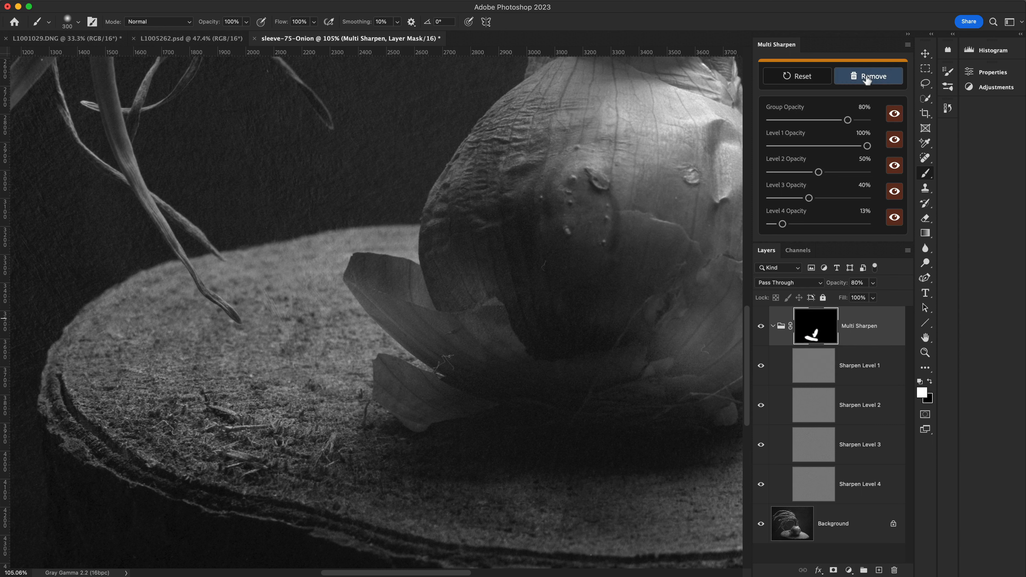
mouse_move(867, 80)
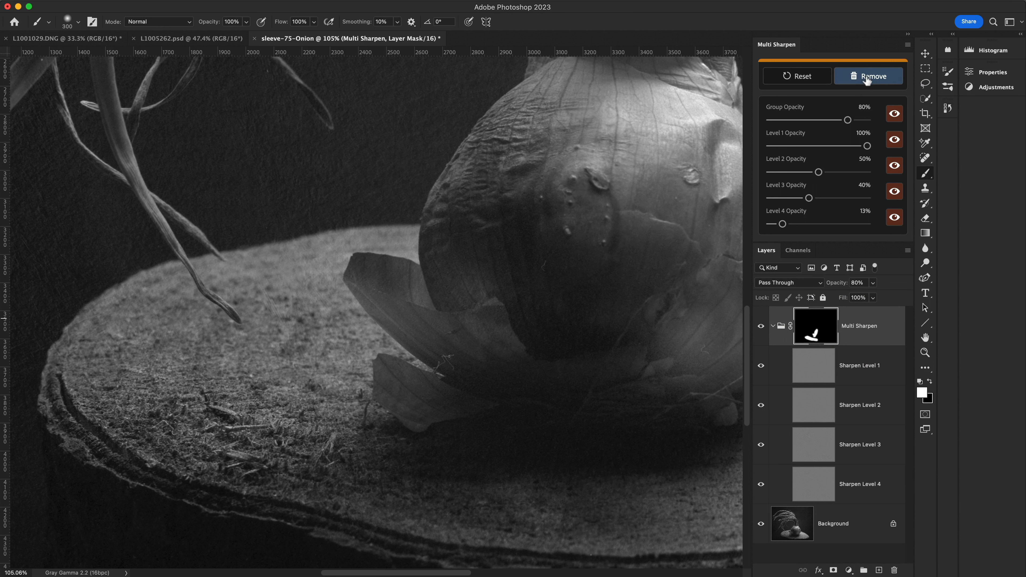
click(869, 76)
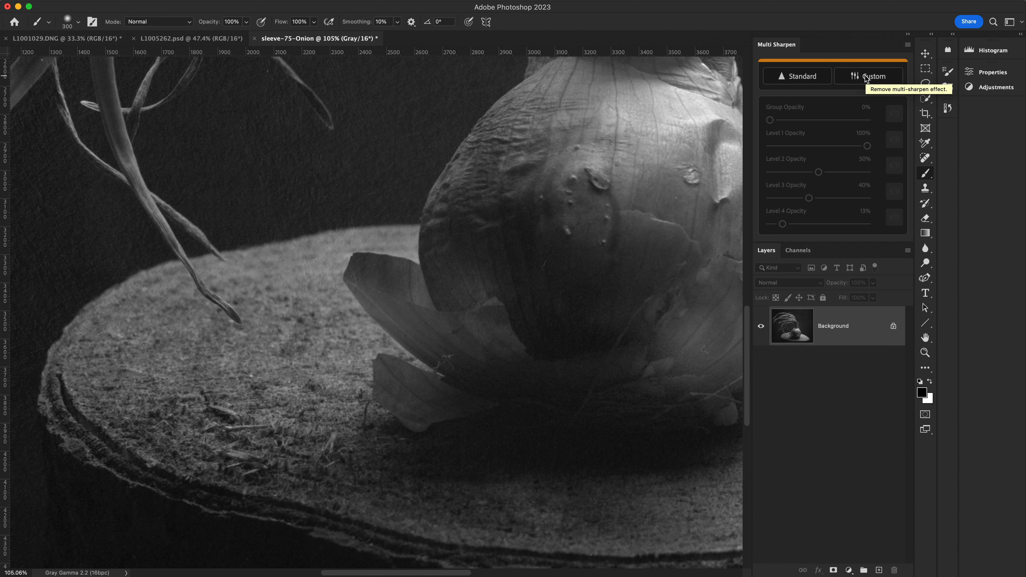
click(869, 77)
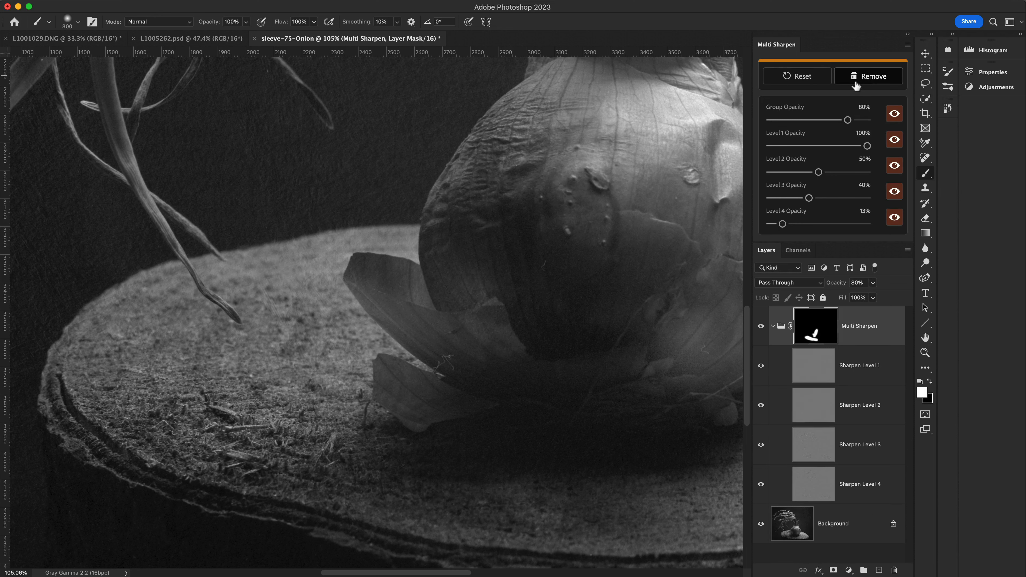
click(894, 114)
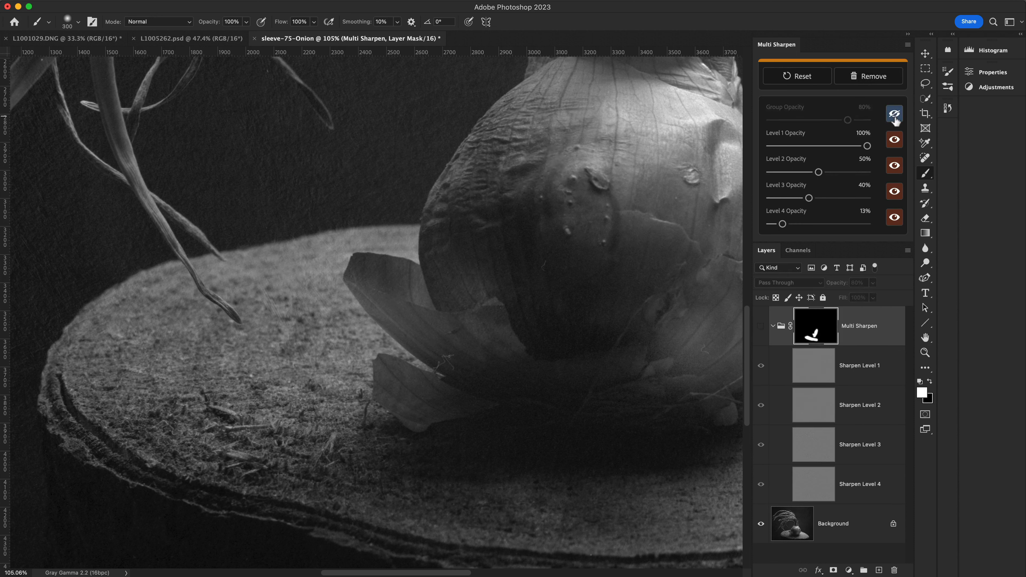
click(893, 114)
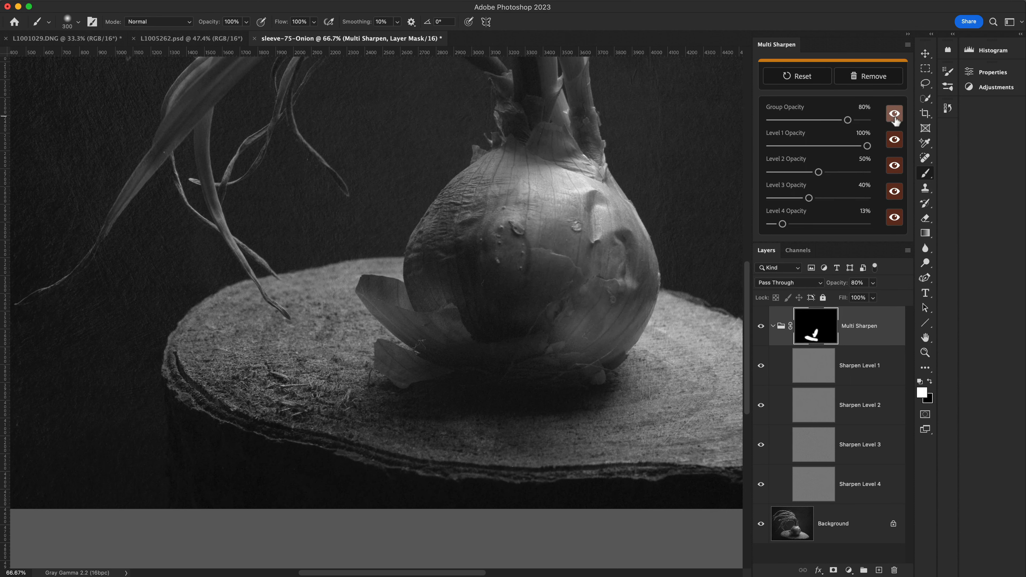
click(894, 115)
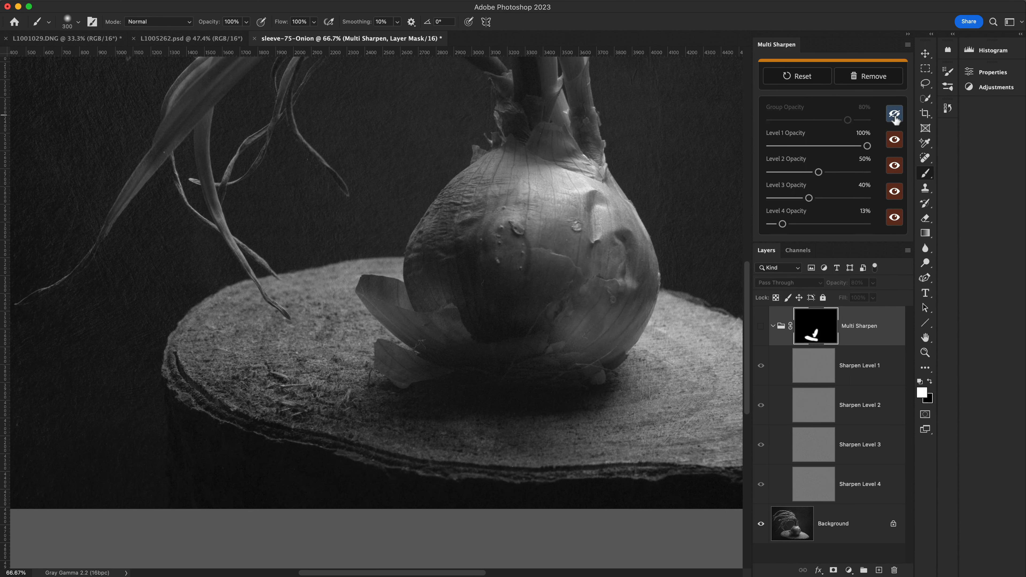
click(893, 114)
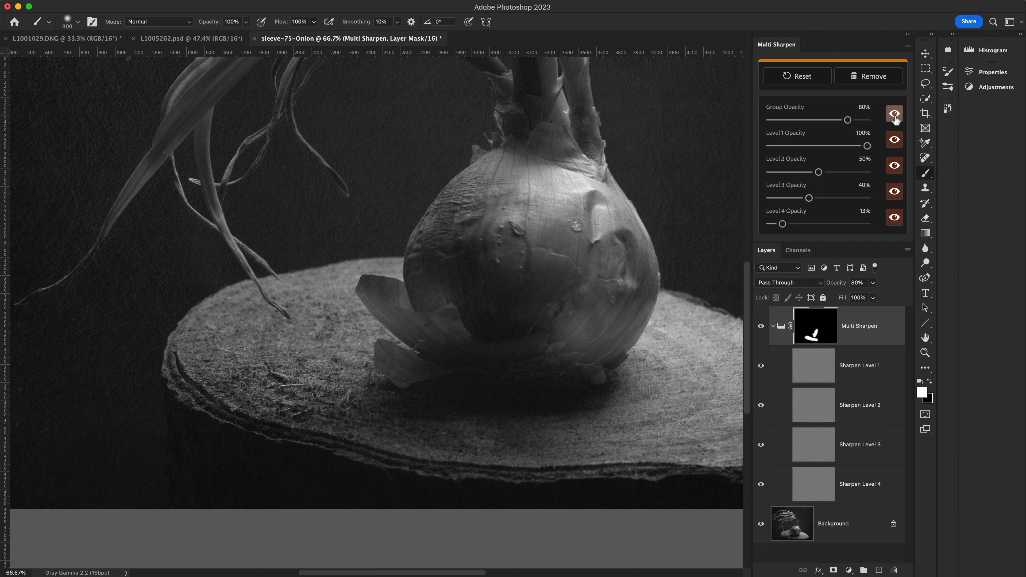